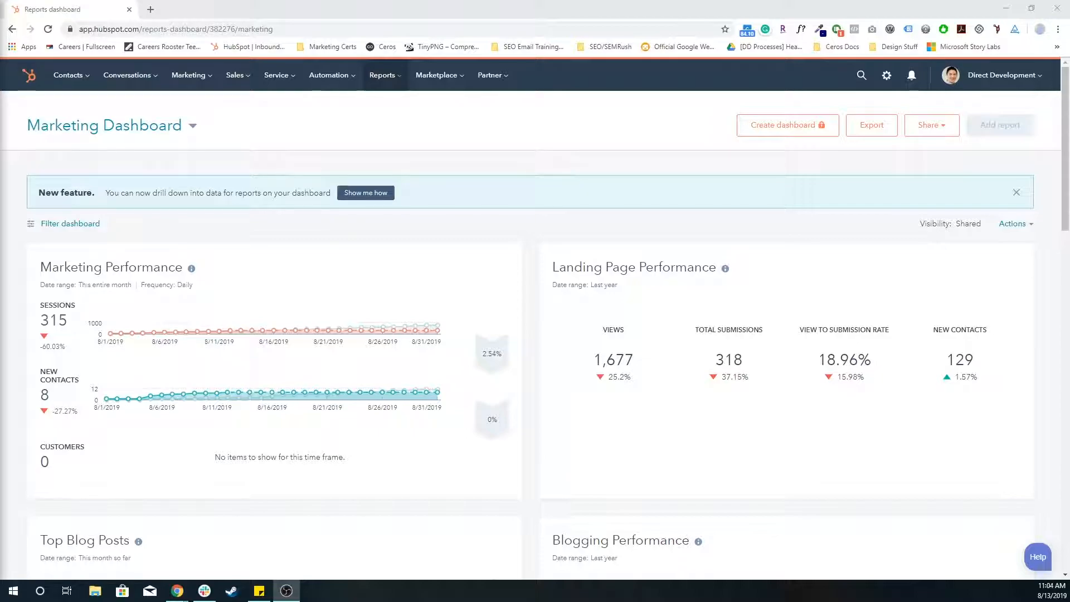
{"action": "mouse_move", "coordinate": [656, 324]}
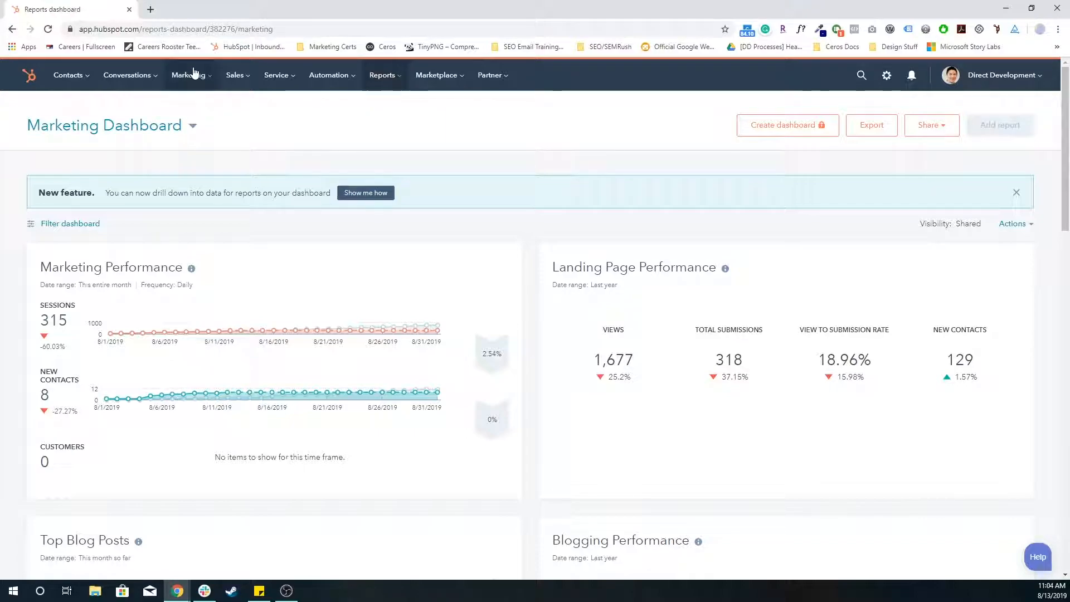
- Open Campaigns from the Marketing menu of the top navigation
{"action": "left_click", "coordinate": [189, 76]}
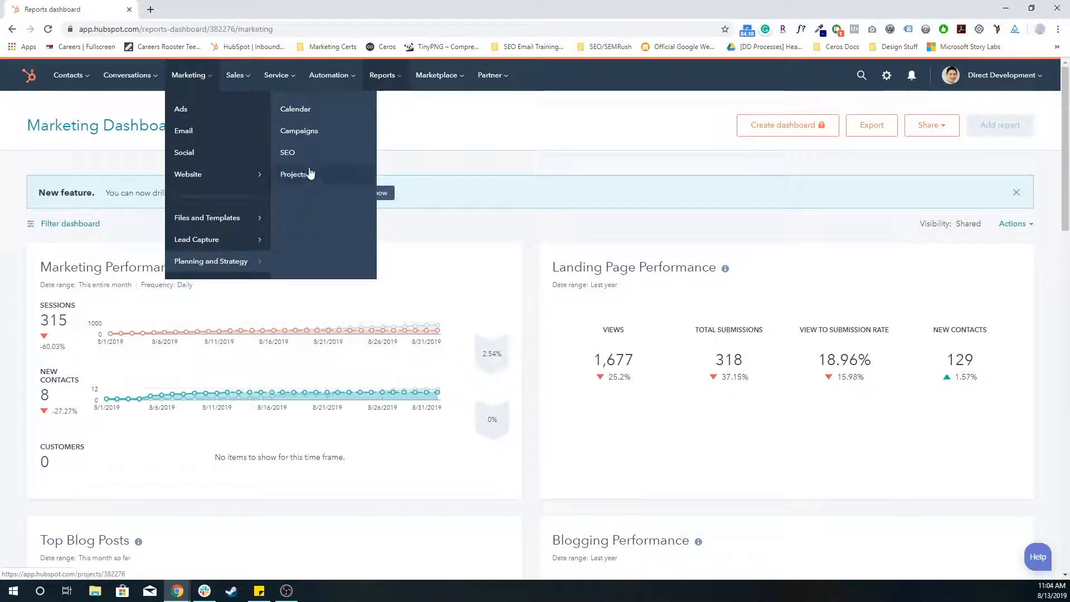
{"action": "left_click", "coordinate": [298, 131]}
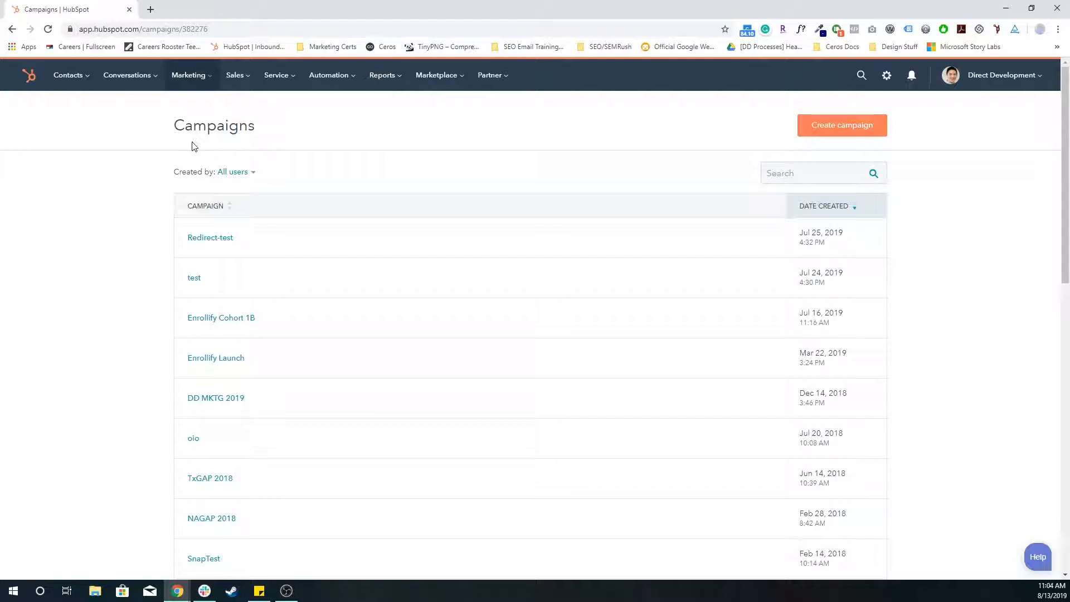
{"action": "mouse_move", "coordinate": [783, 128]}
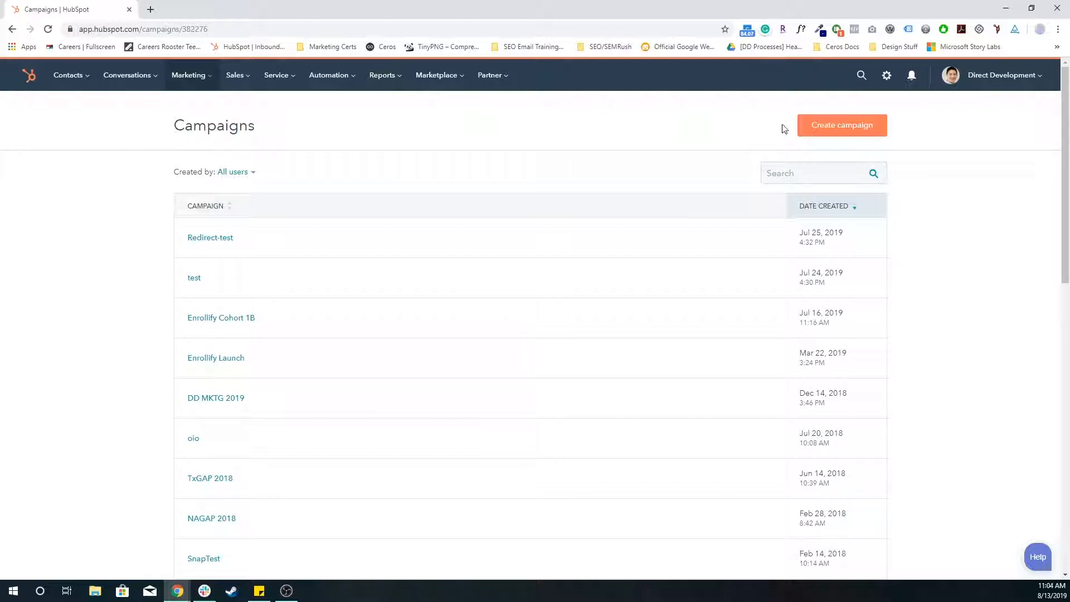
- Start a new campaign and focus the empty campaign name field in the Create campaign dialog
{"action": "left_click", "coordinate": [842, 125]}
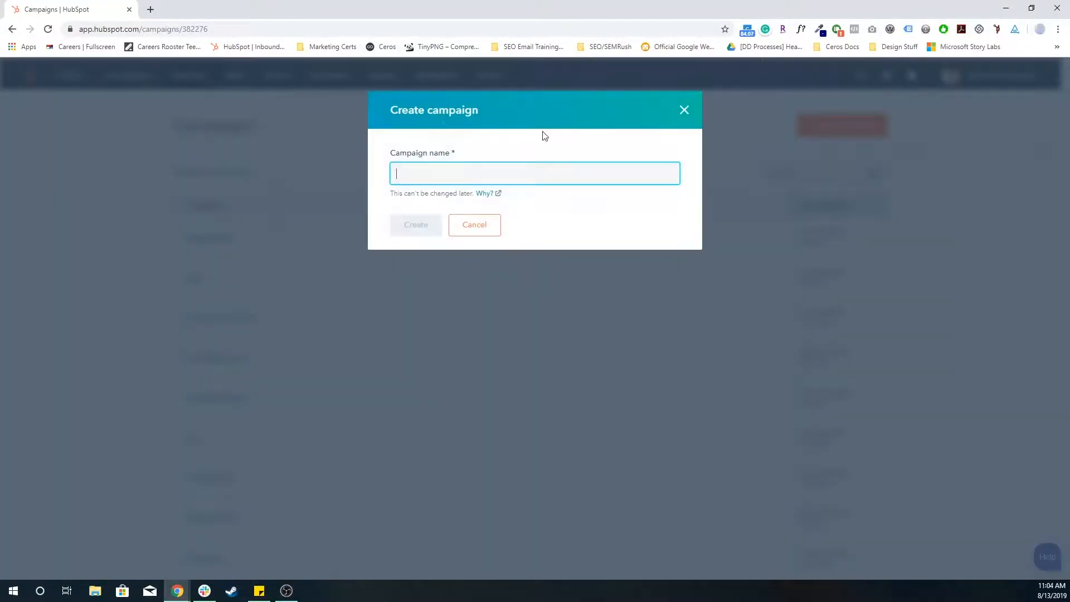
{"action": "mouse_move", "coordinate": [444, 124]}
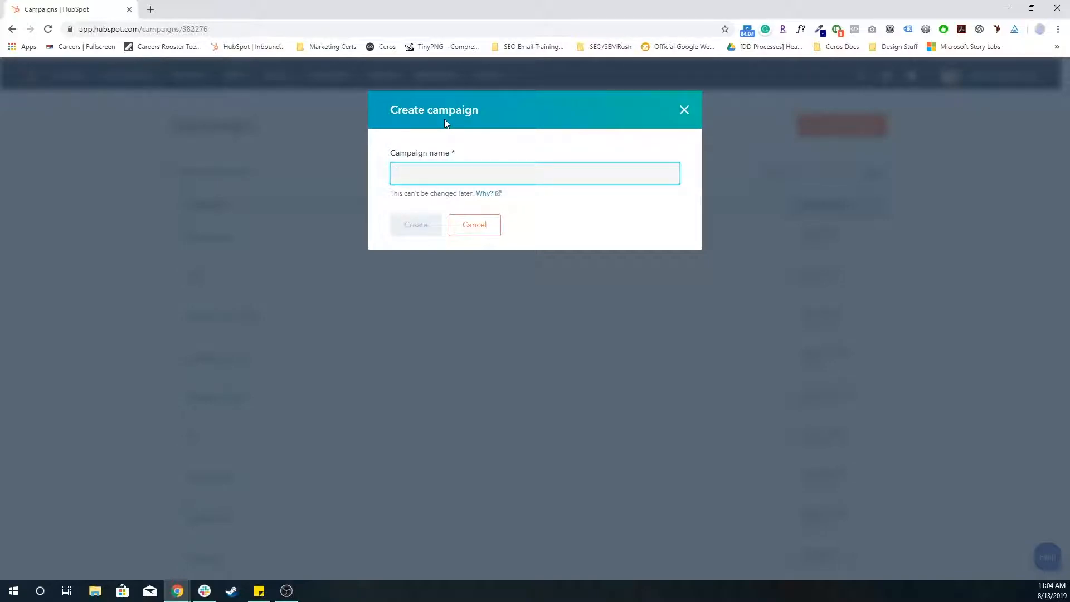
{"action": "left_click", "coordinate": [534, 173]}
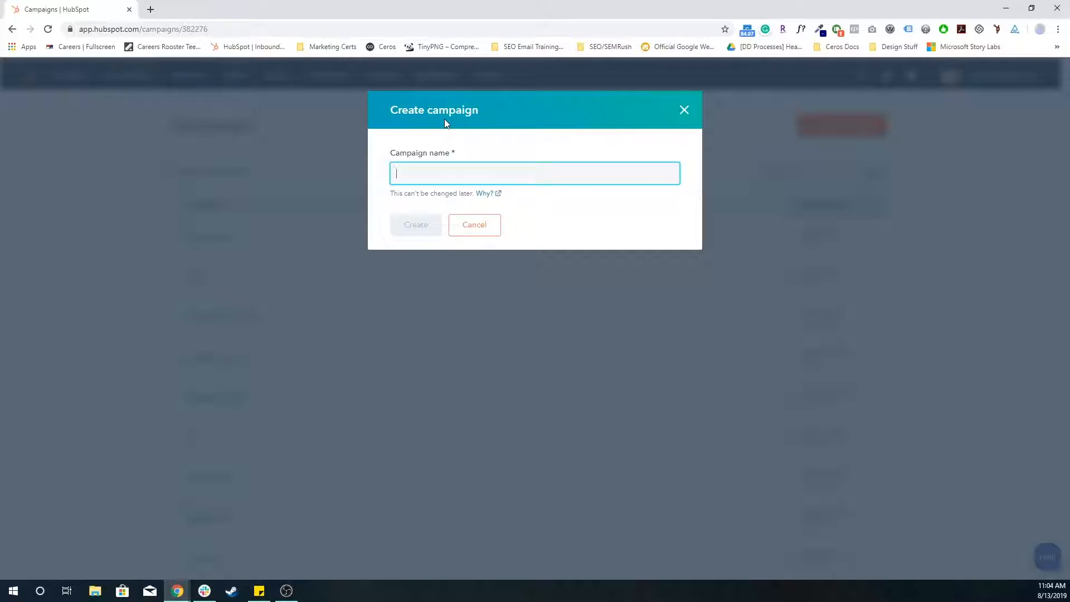
{"action": "mouse_move", "coordinate": [492, 200]}
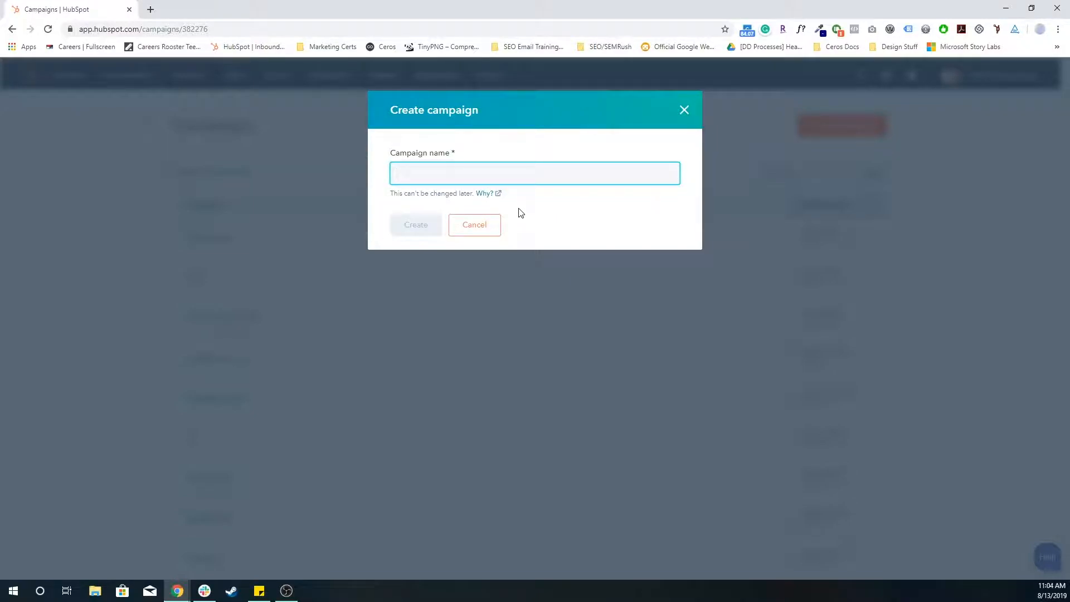
{"action": "left_click", "coordinate": [534, 172]}
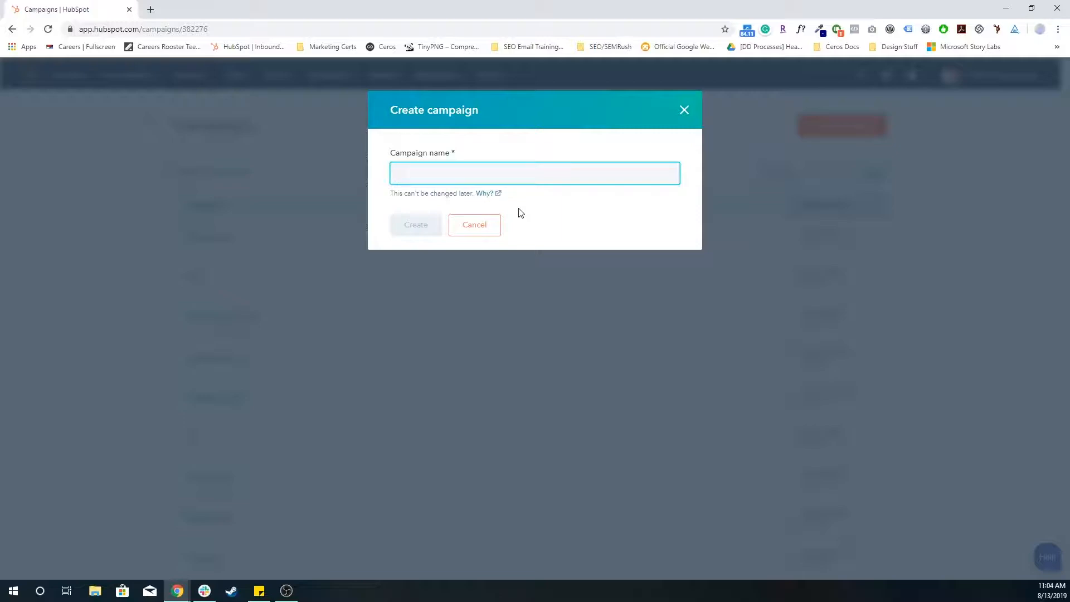
{"action": "left_click", "coordinate": [534, 173]}
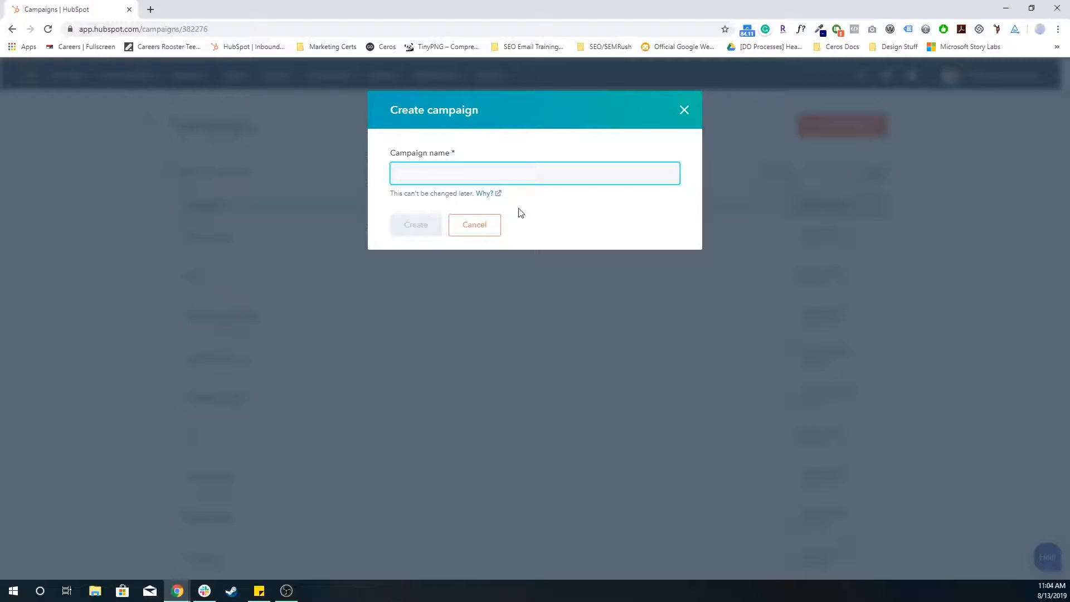
{"action": "left_click", "coordinate": [534, 173]}
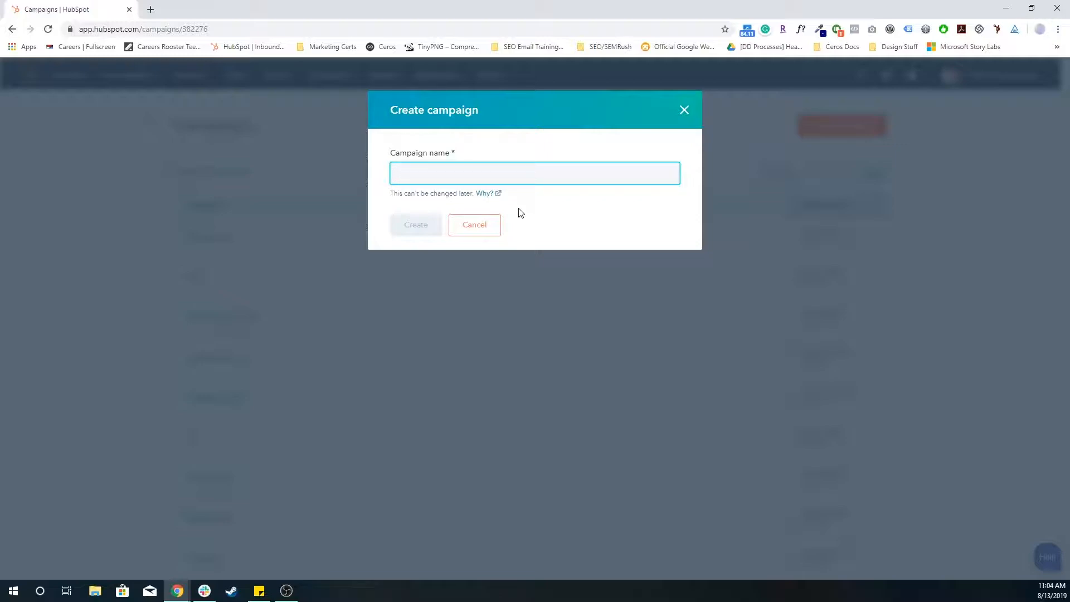
- Try creating the campaign as 'Test Campaign' and dismiss the name-already-exists error
{"action": "type", "text": "Te"}
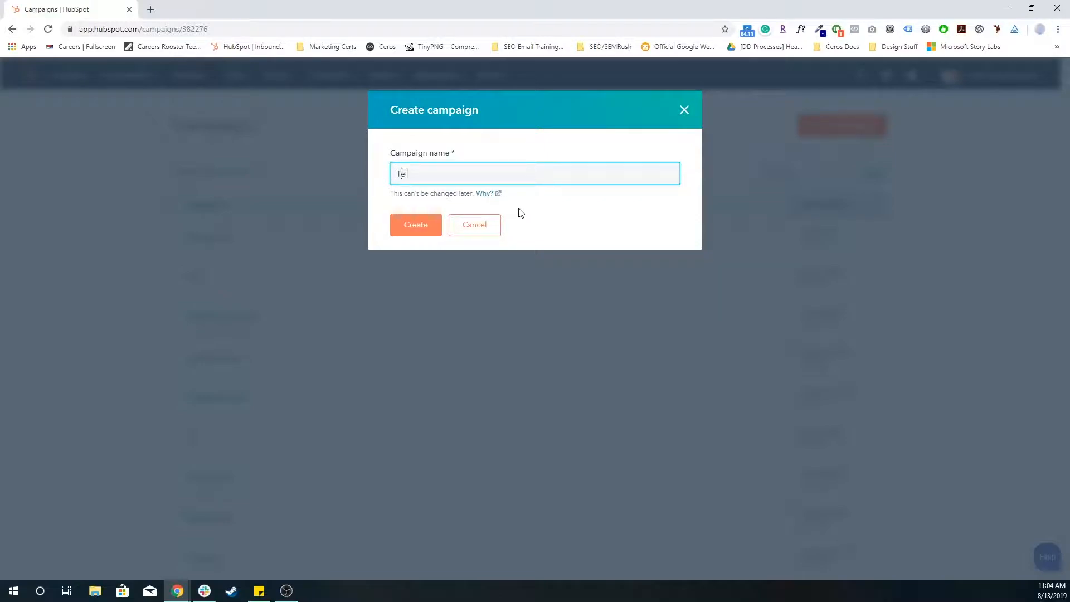
{"action": "type", "text": "st Campaign"}
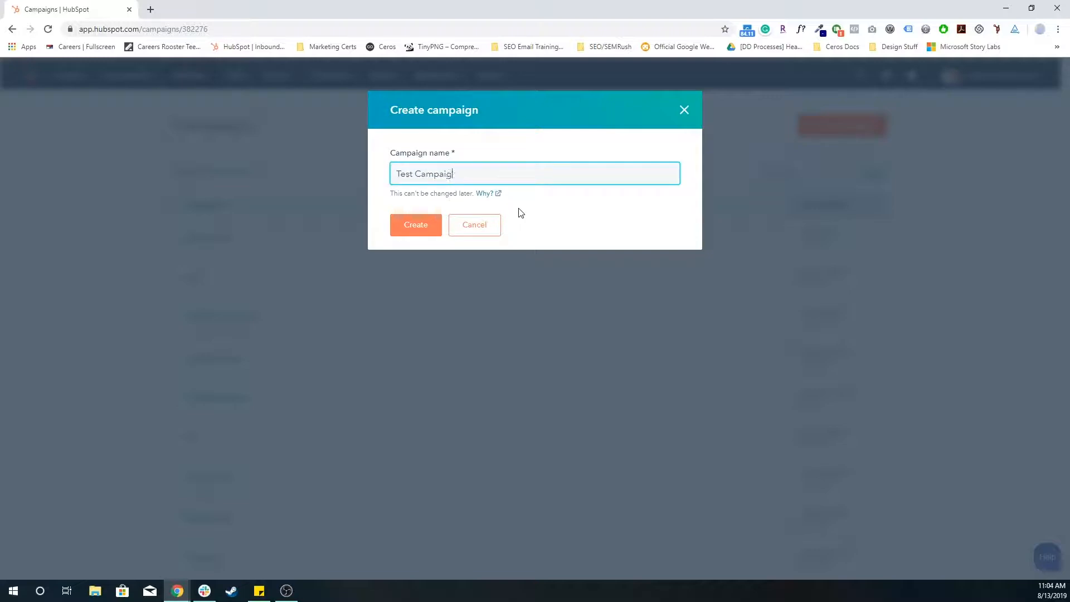
{"action": "left_click", "coordinate": [414, 225]}
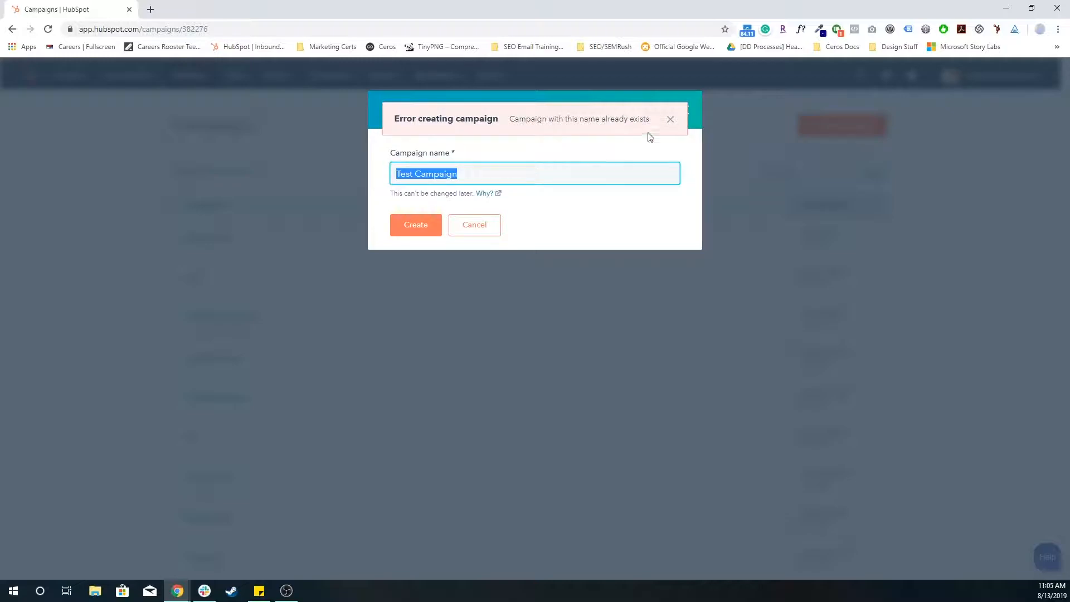
{"action": "left_click", "coordinate": [669, 119]}
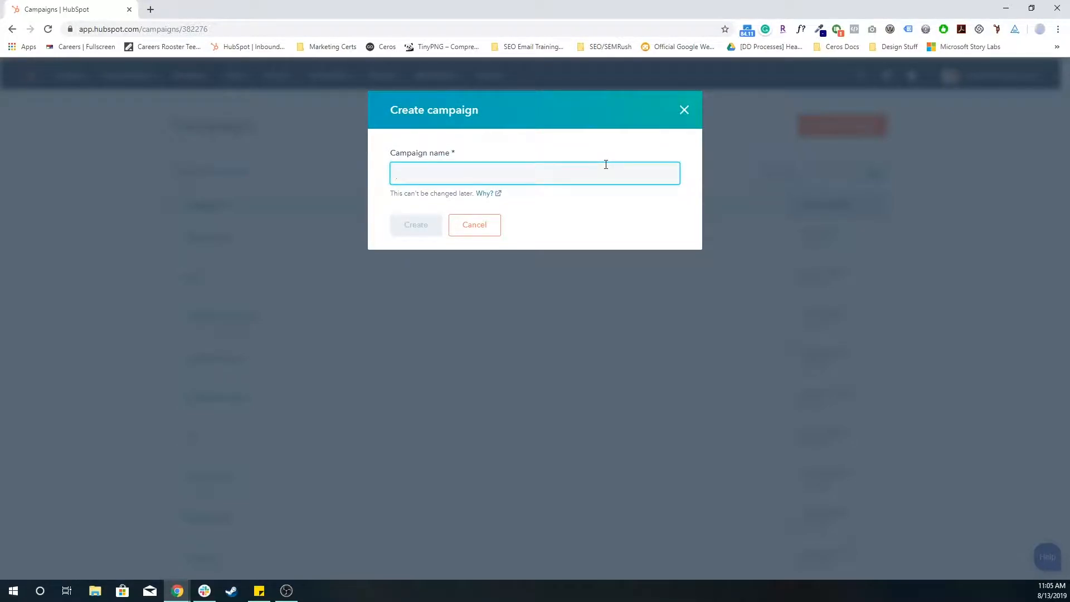
- Create the campaign under the name 'My Test Campaign' instead
{"action": "left_click", "coordinate": [534, 172]}
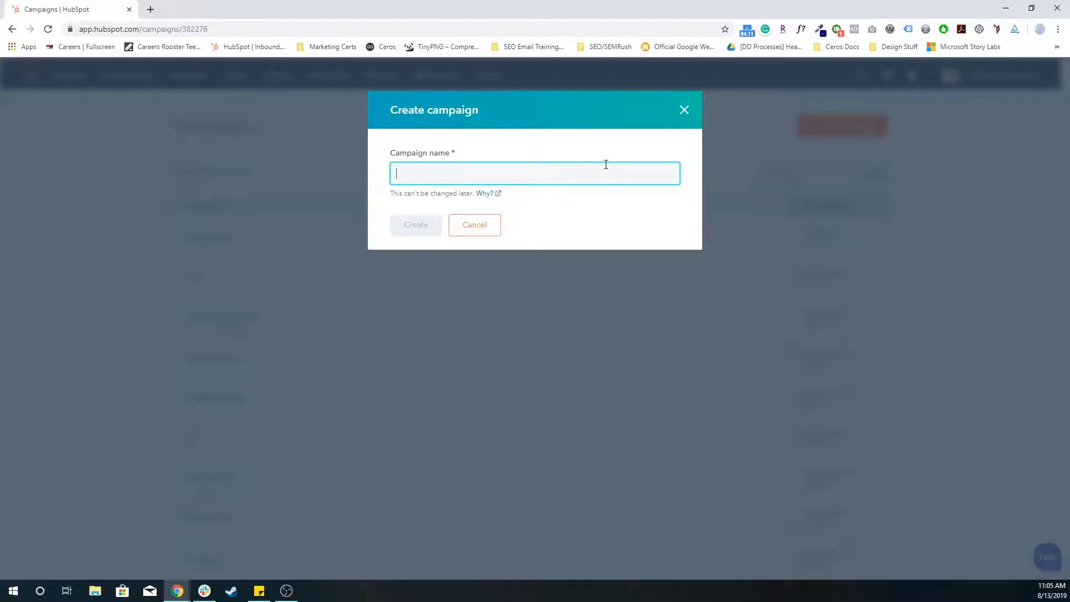
{"action": "type", "text": "My Test C"}
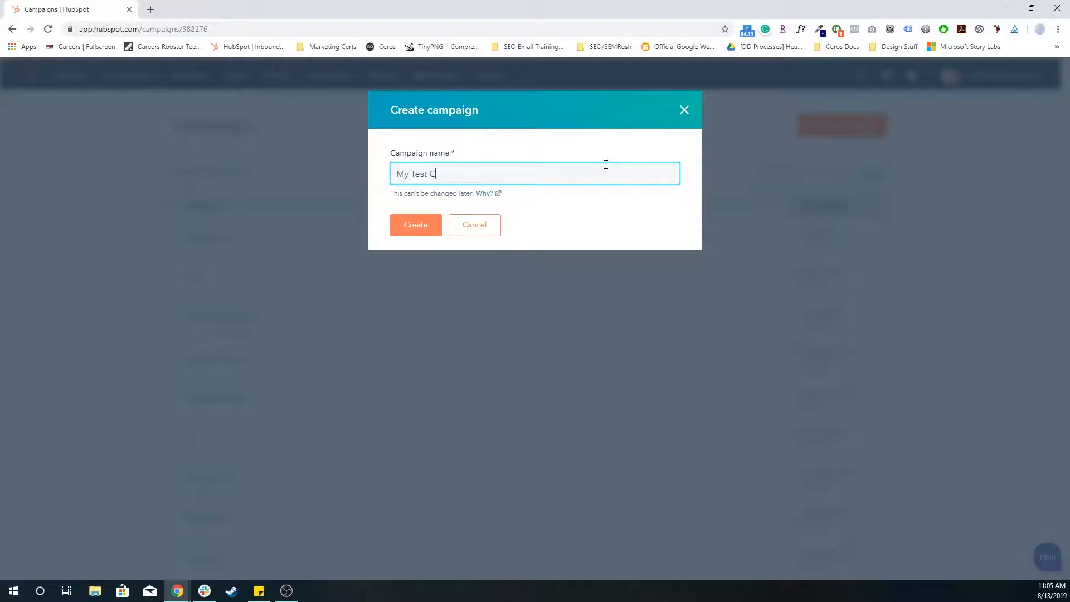
{"action": "left_click", "coordinate": [414, 224]}
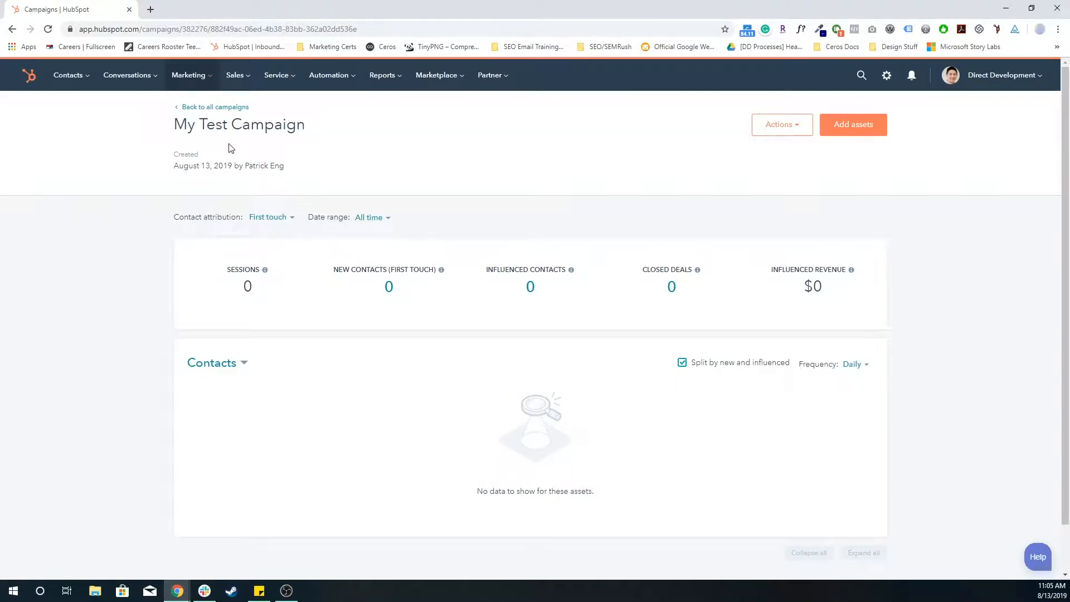
{"action": "double_click", "coordinate": [239, 124]}
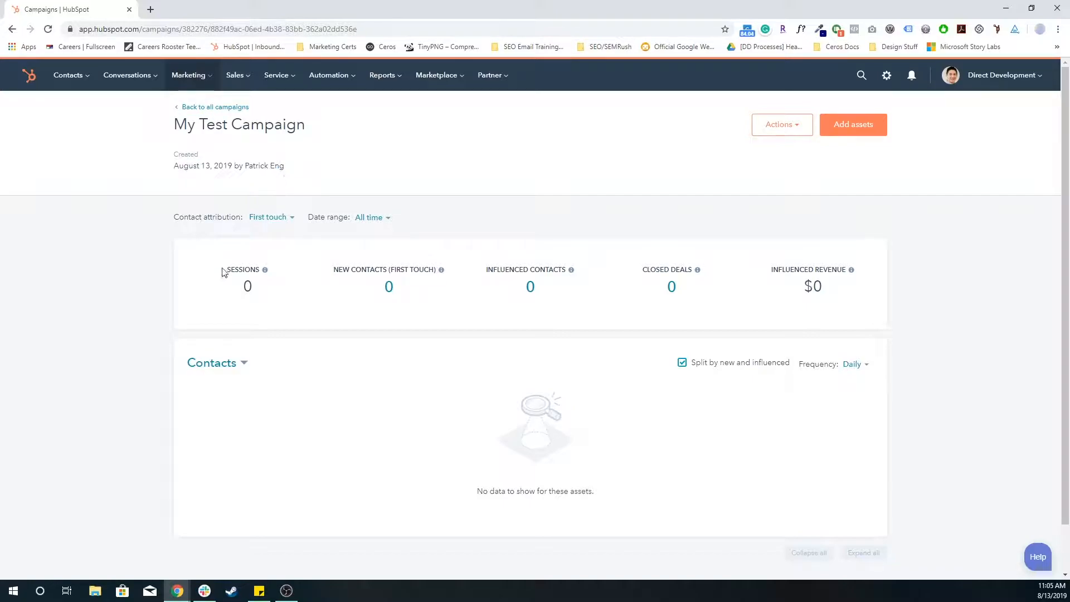
{"action": "mouse_move", "coordinate": [231, 267]}
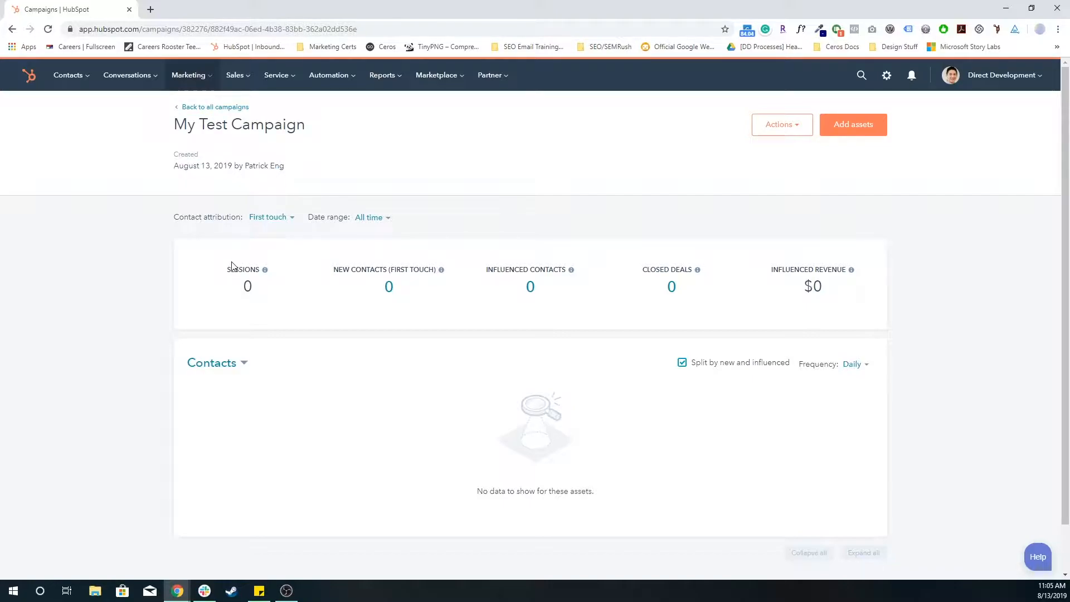
{"action": "double_click", "coordinate": [243, 269]}
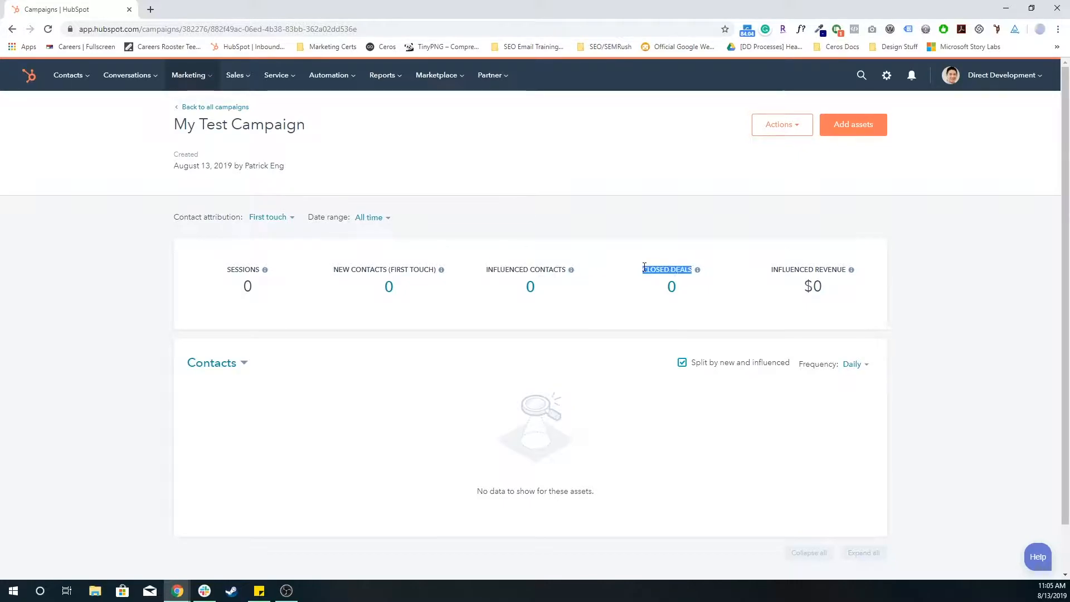
{"action": "mouse_move", "coordinate": [650, 239]}
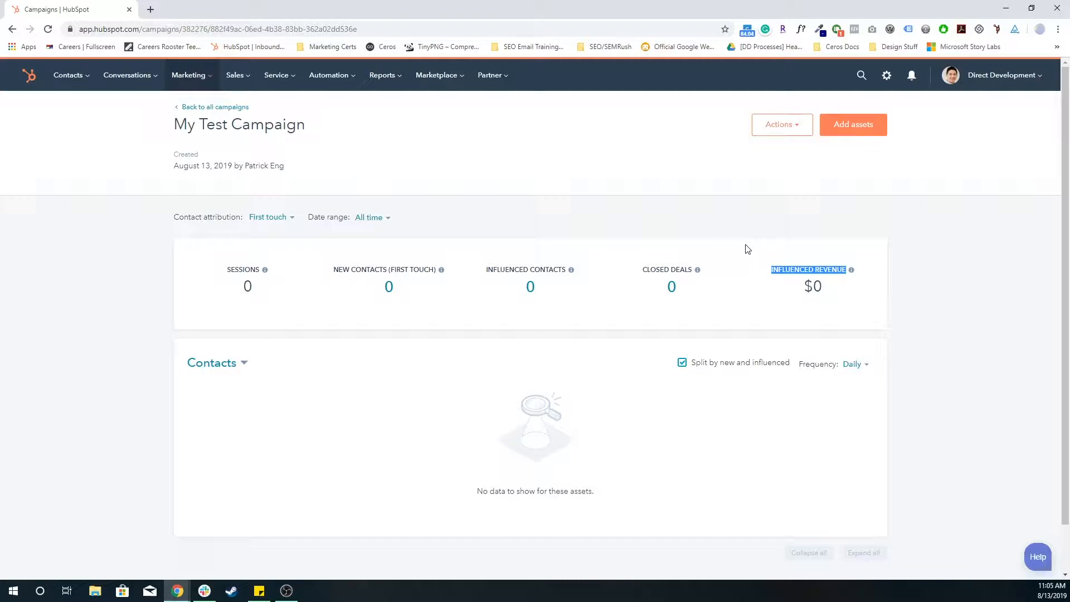
{"action": "scroll", "scroll_direction": "down", "scroll_amount": 3}
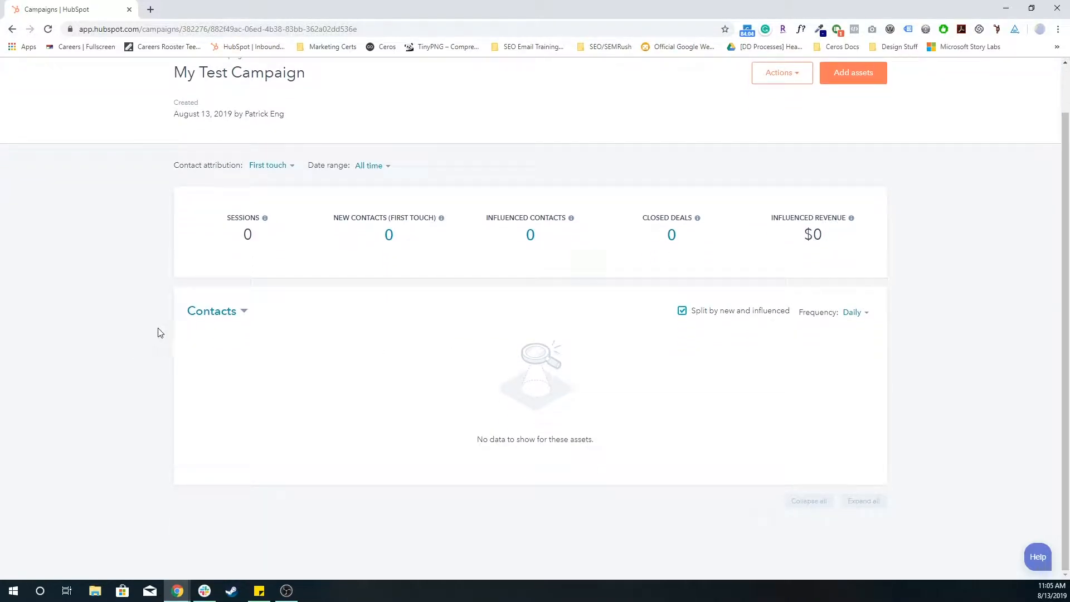
{"action": "scroll", "scroll_direction": "up", "scroll_amount": 3}
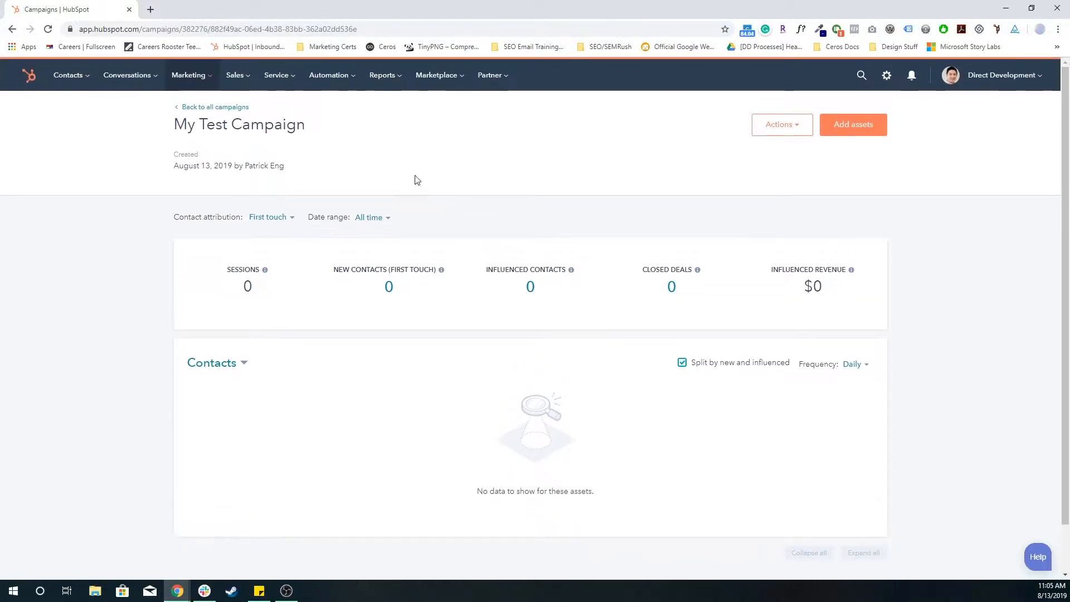
{"action": "mouse_move", "coordinate": [221, 180]}
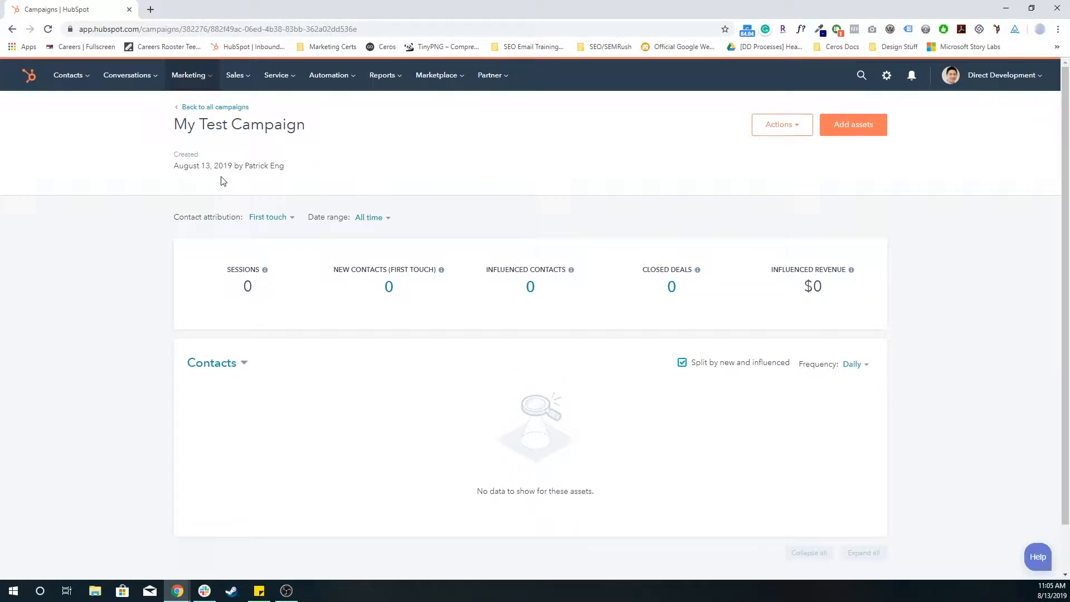
{"action": "mouse_move", "coordinate": [541, 189]}
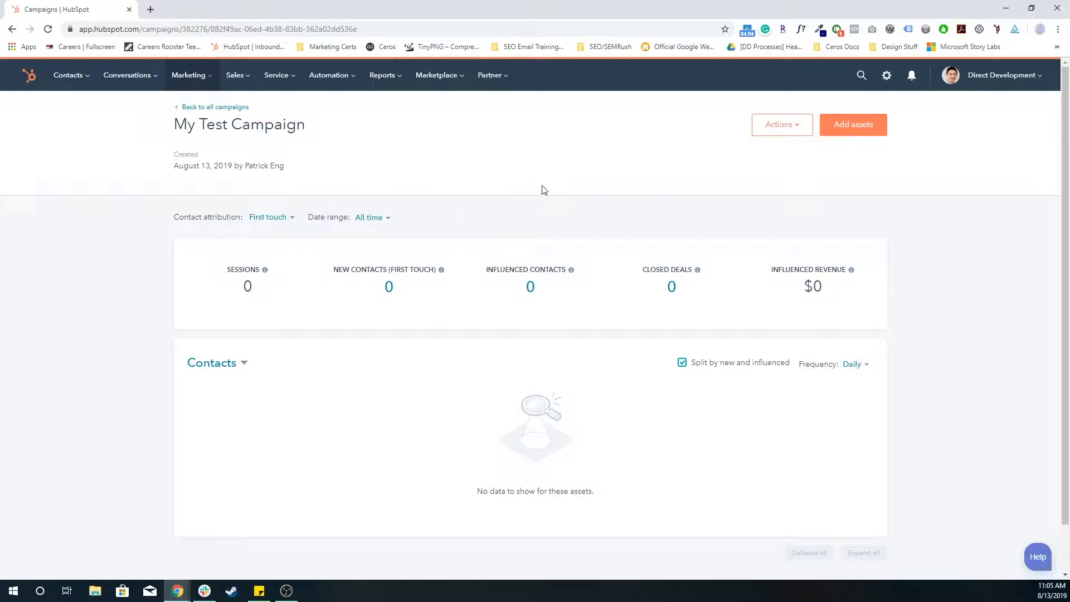
- Open Add assets and browse the available blog posts, calls-to-action and emails
{"action": "left_click", "coordinate": [852, 124]}
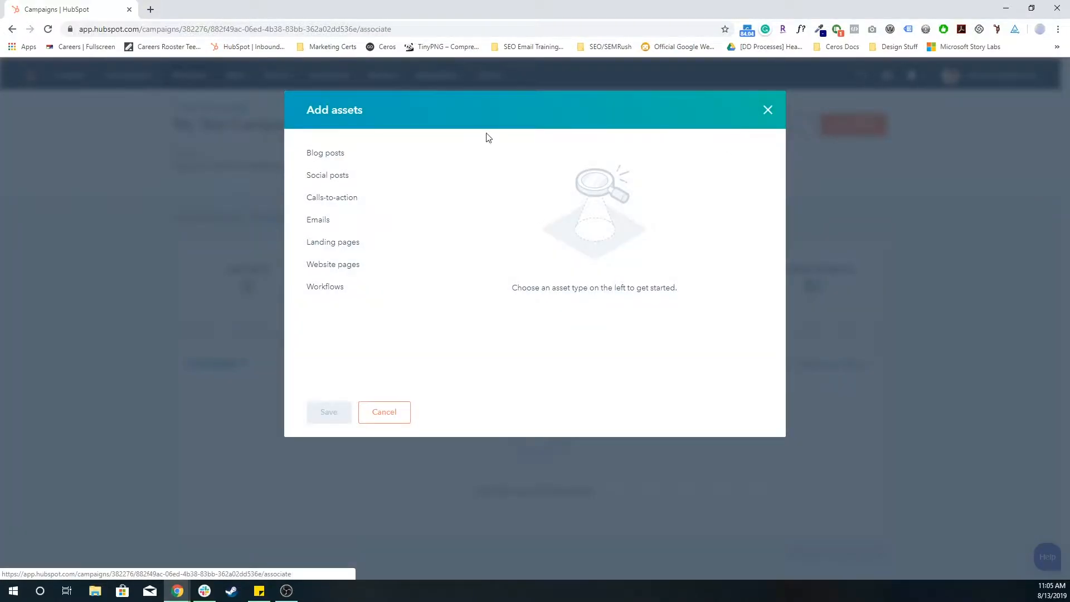
{"action": "left_click", "coordinate": [328, 174]}
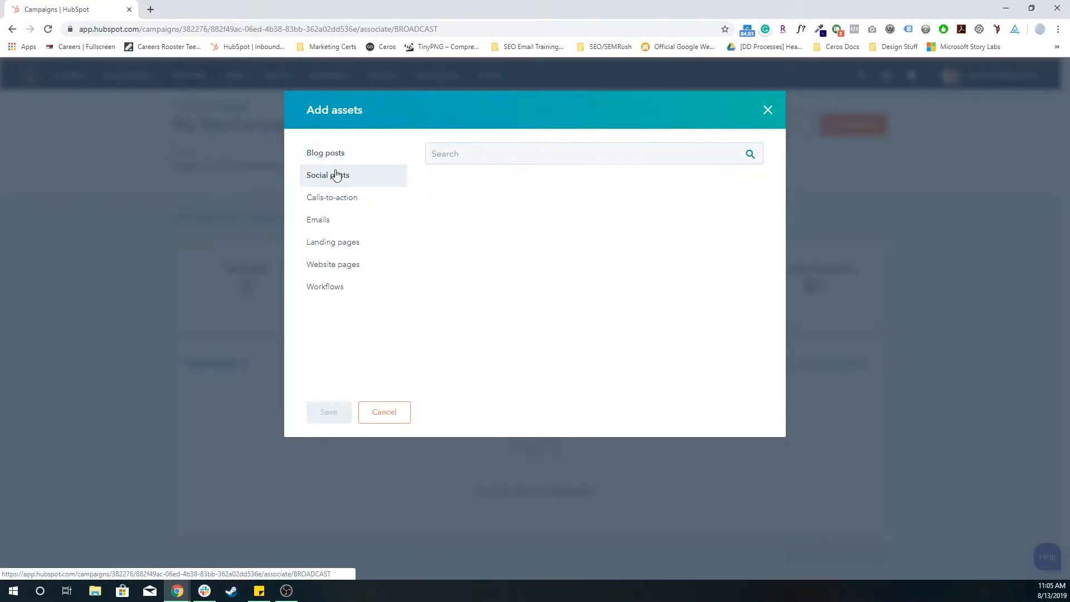
{"action": "left_click", "coordinate": [332, 197]}
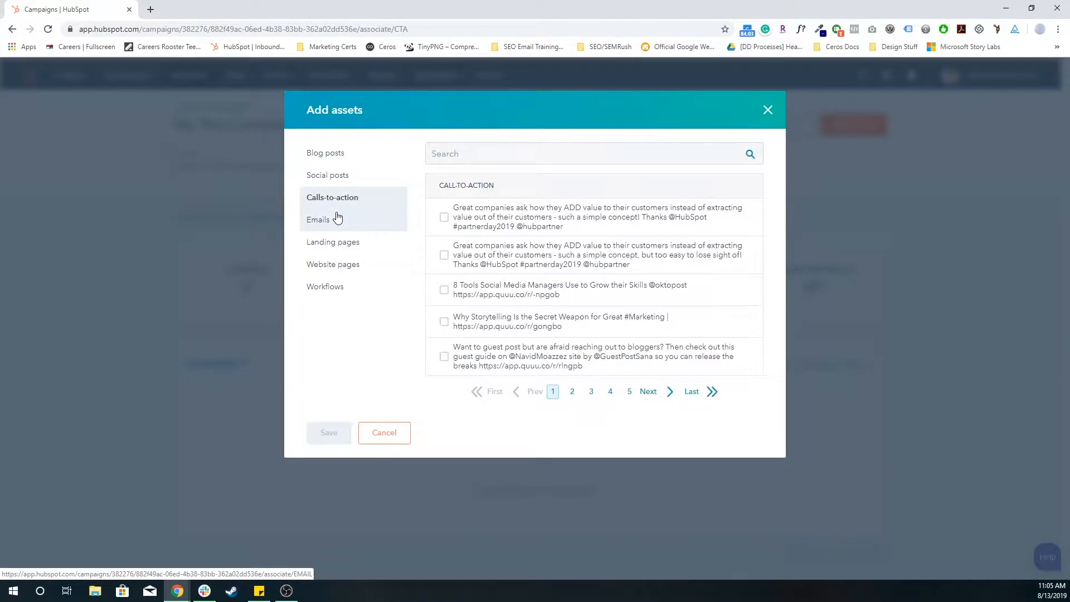
{"action": "left_click", "coordinate": [592, 153]}
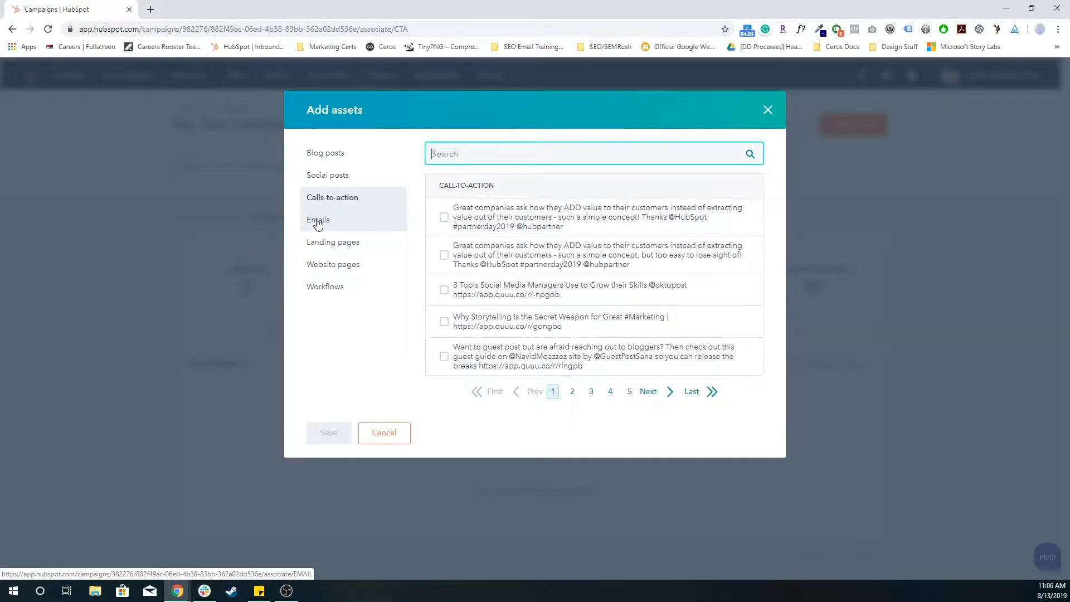
{"action": "left_click", "coordinate": [318, 219]}
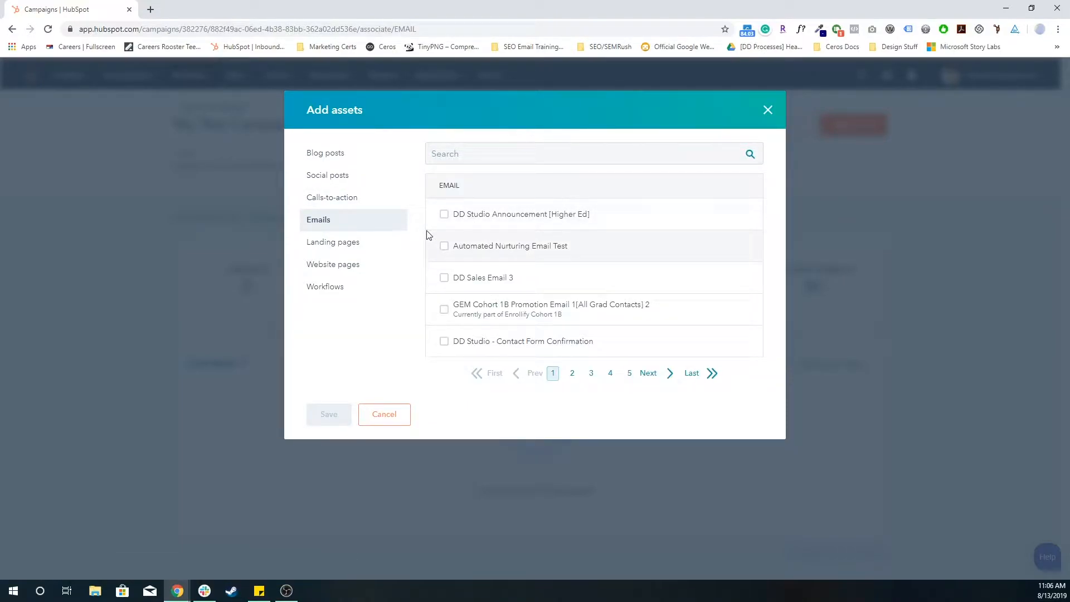
{"action": "mouse_move", "coordinate": [586, 213]}
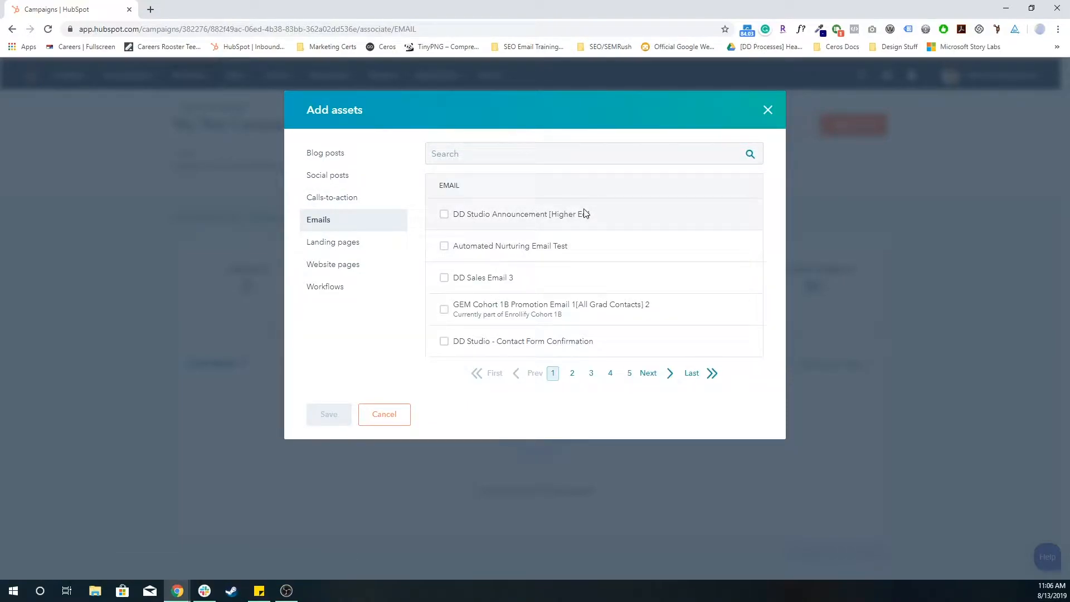
{"action": "mouse_move", "coordinate": [318, 219]}
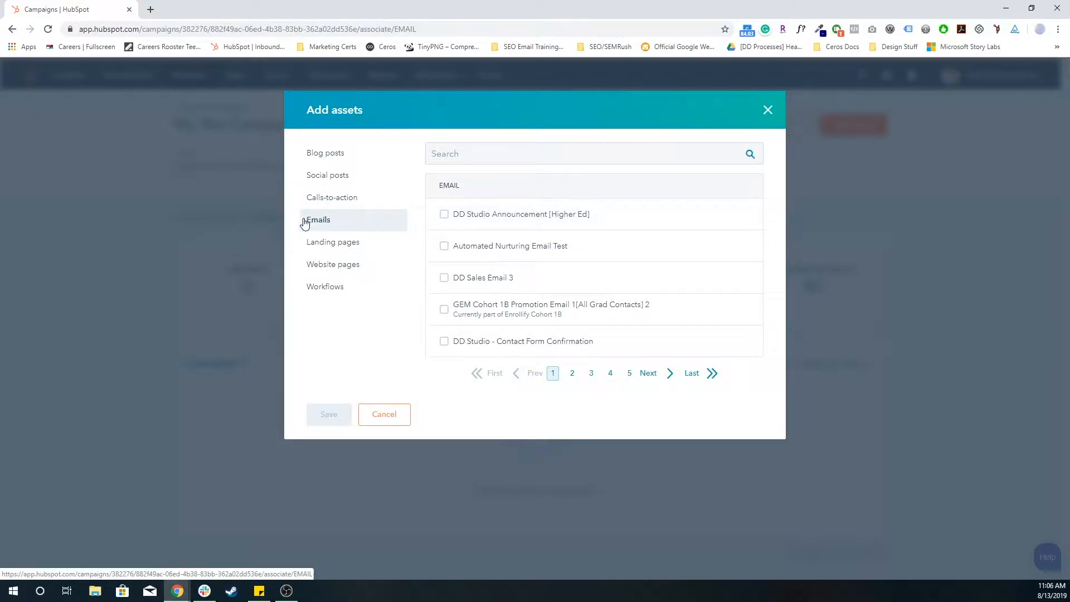
{"action": "mouse_move", "coordinate": [332, 264]}
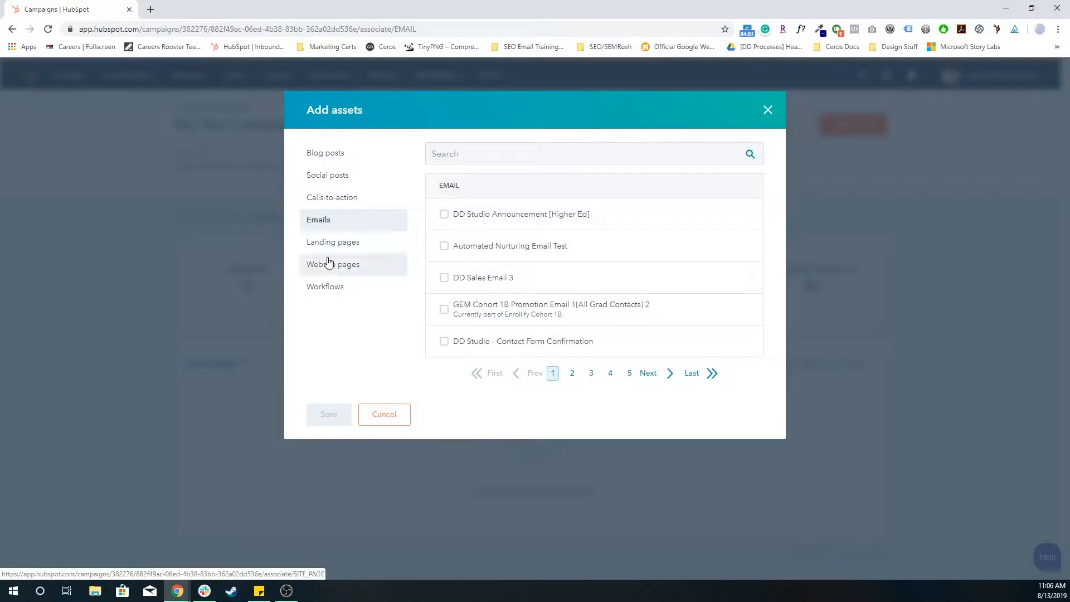
{"action": "mouse_move", "coordinate": [334, 327]}
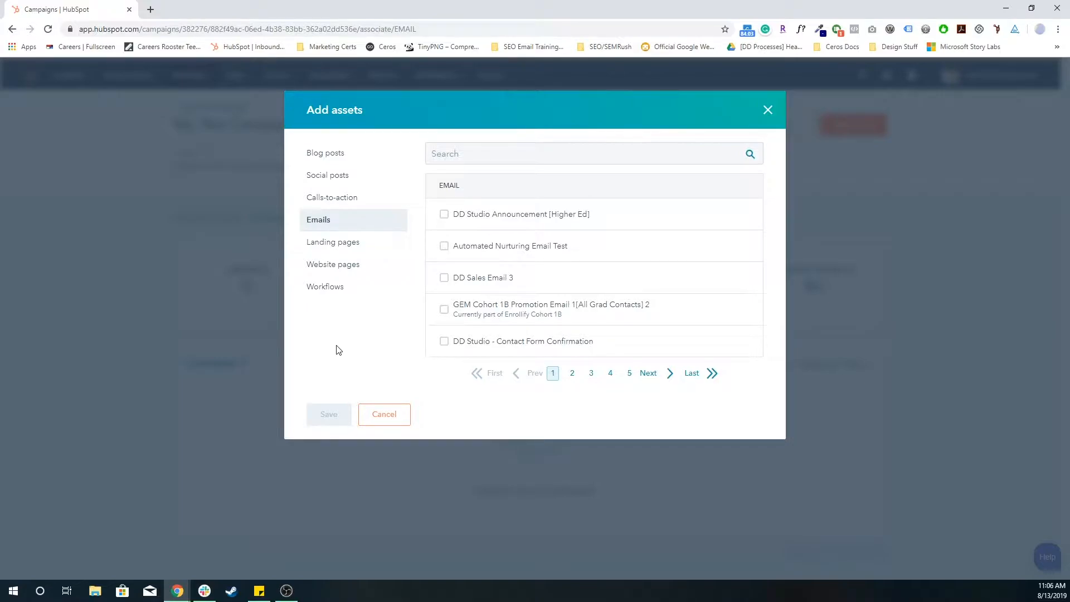
- Cancel the Add assets dialog, returning to the empty My Test Campaign page
{"action": "left_click", "coordinate": [384, 414]}
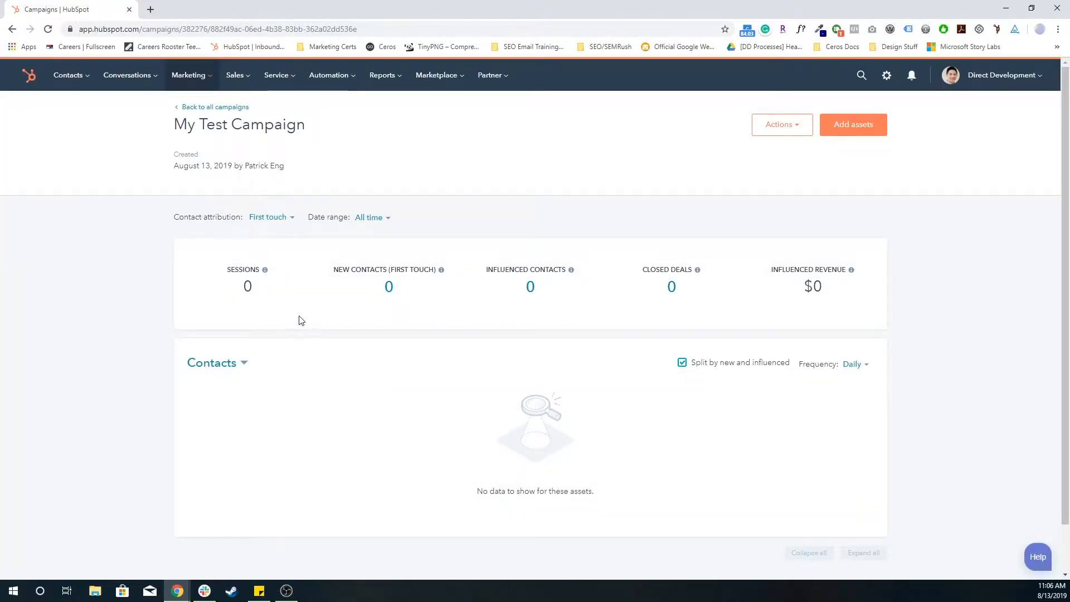
{"action": "mouse_move", "coordinate": [298, 264]}
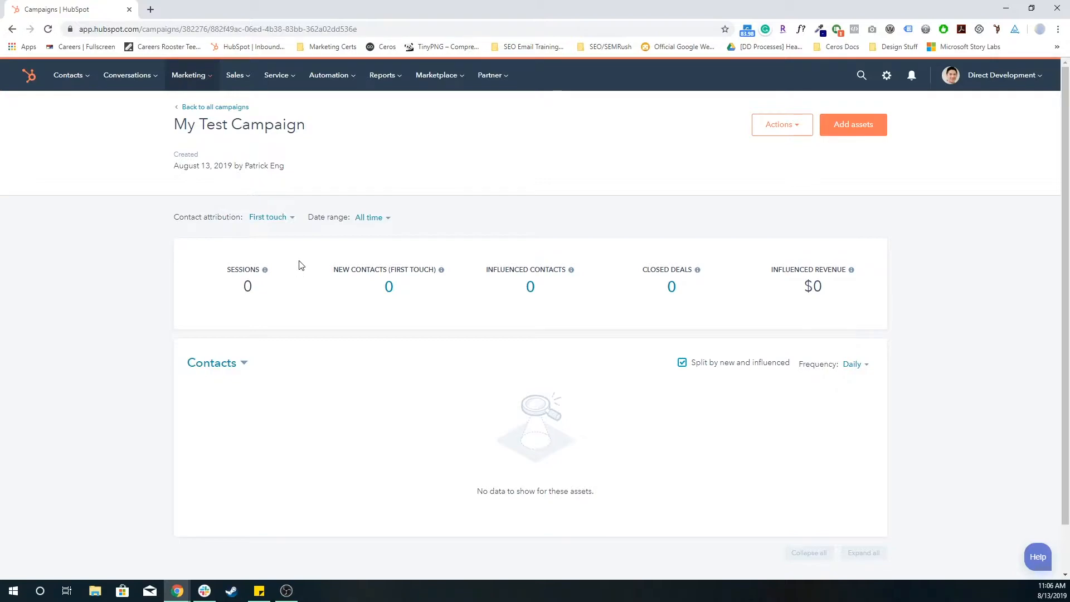
{"action": "mouse_move", "coordinate": [347, 256]}
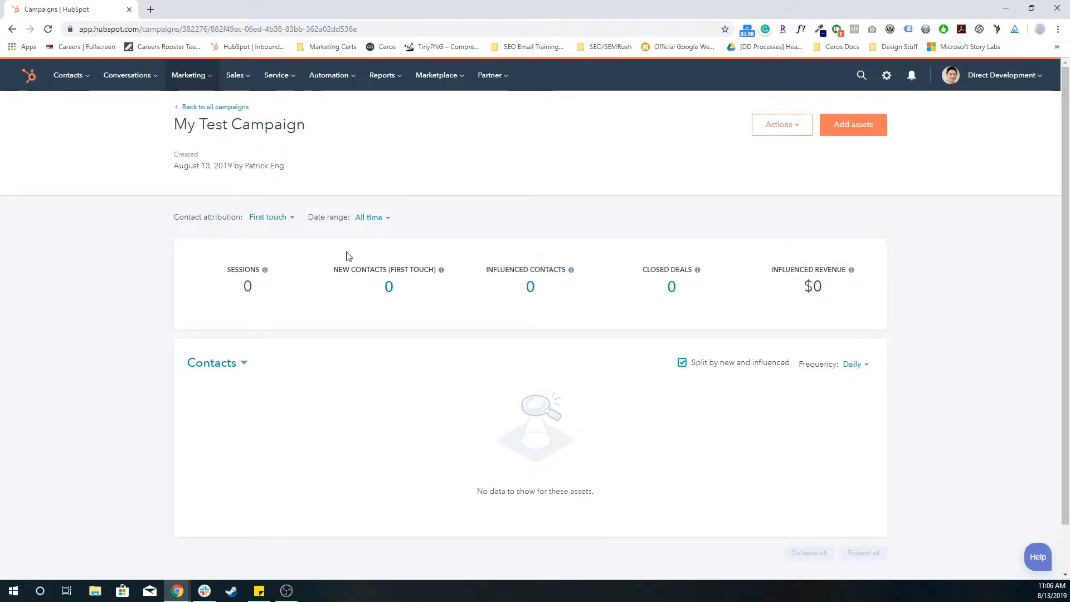
{"action": "mouse_move", "coordinate": [215, 107]}
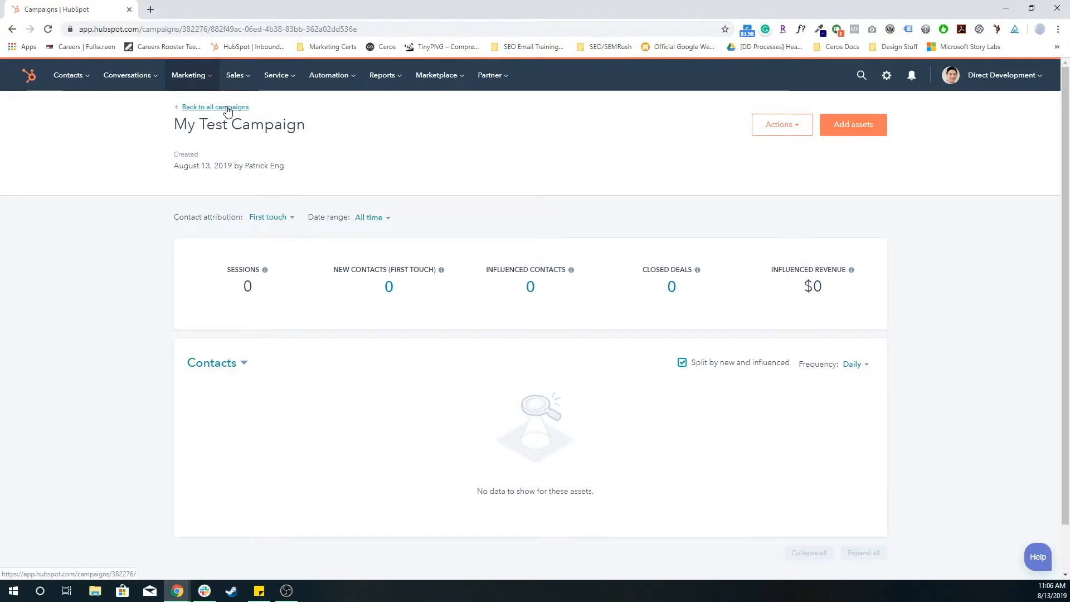
- Open Enrollify Launch from all campaigns and review its metrics: 489 contacts, 5 deals, $97,700
{"action": "left_click", "coordinate": [214, 107]}
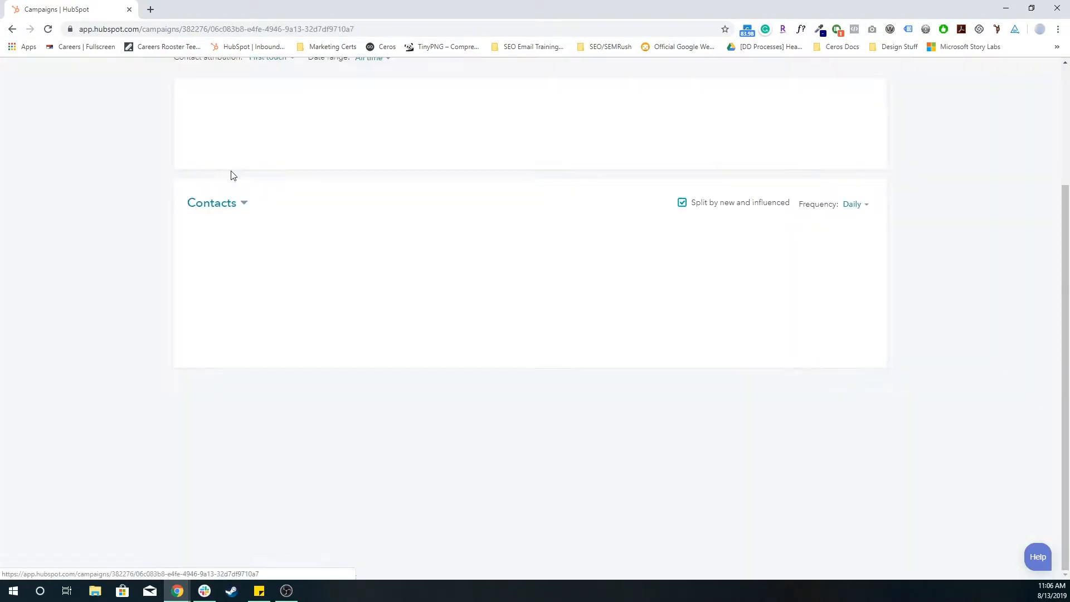
{"action": "scroll", "scroll_direction": "up", "scroll_amount": 3}
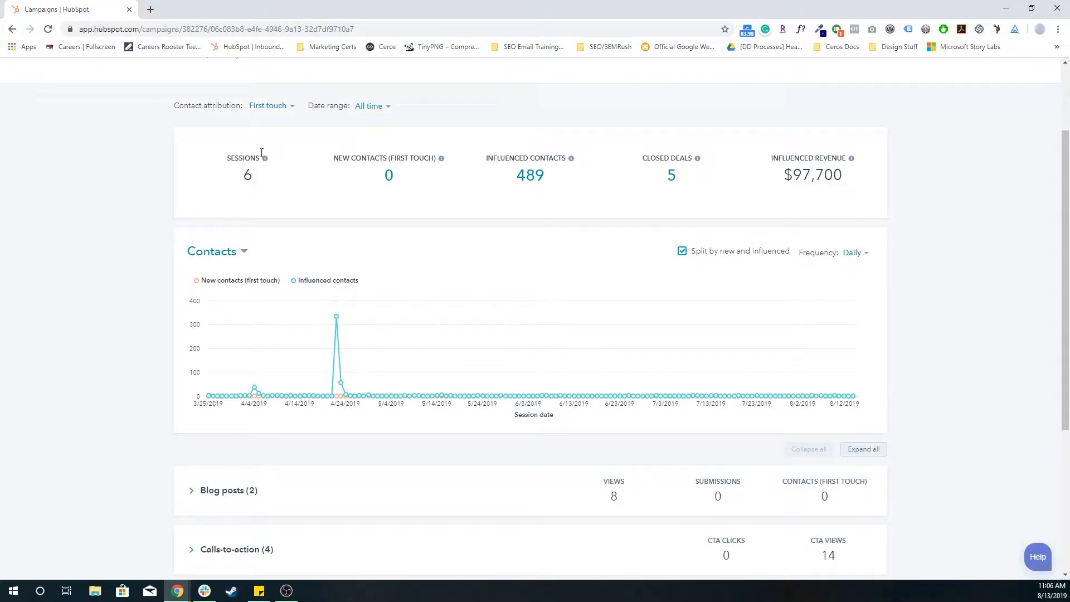
{"action": "scroll", "scroll_direction": "up", "scroll_amount": 3}
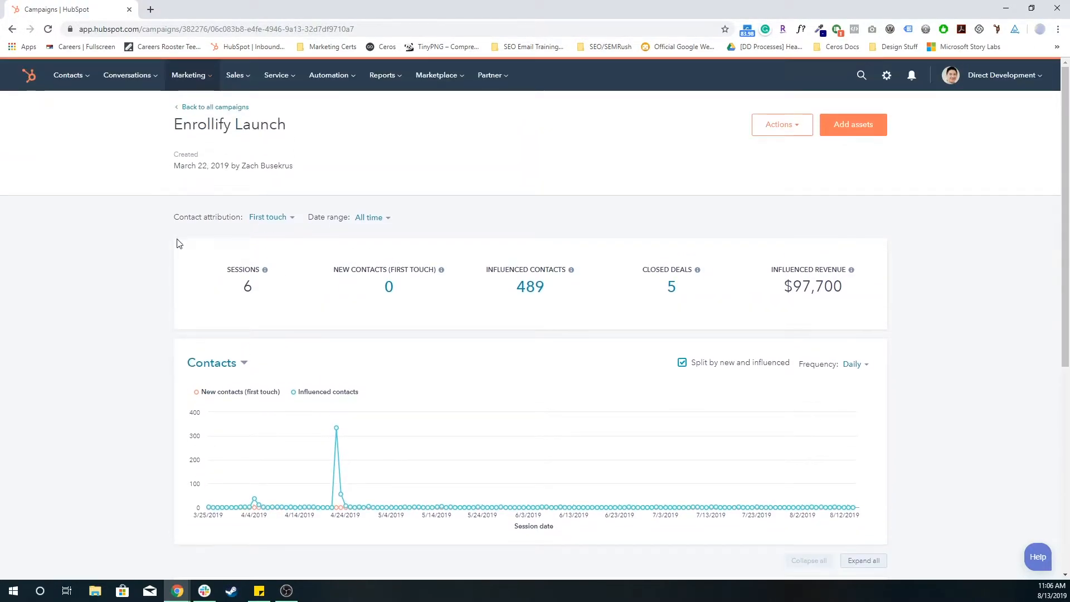
{"action": "scroll", "scroll_direction": "down", "scroll_amount": 3}
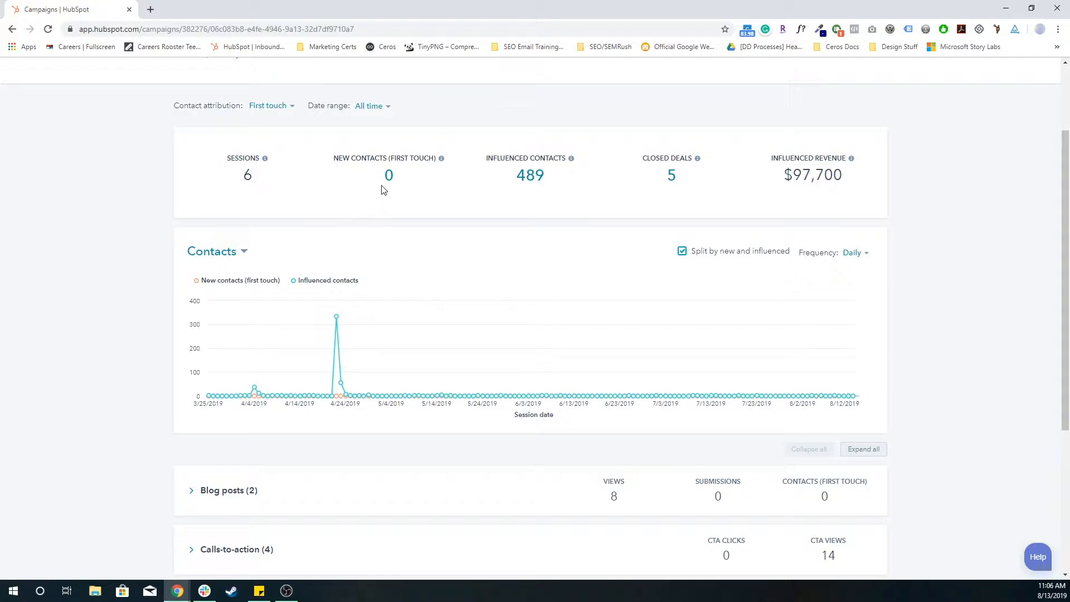
{"action": "mouse_move", "coordinate": [392, 227]}
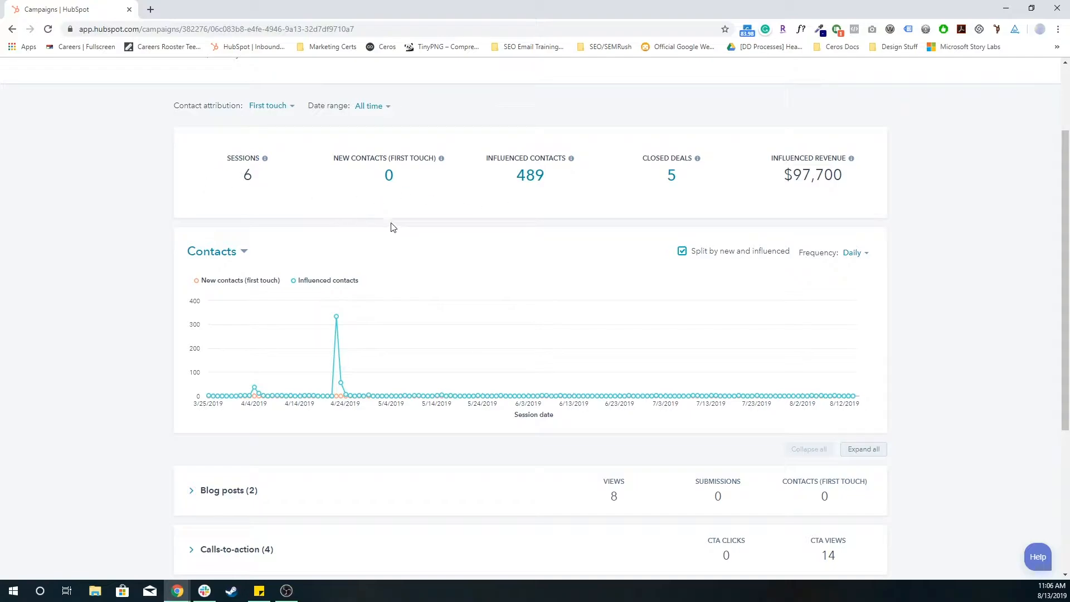
{"action": "scroll", "scroll_direction": "down", "scroll_amount": 3}
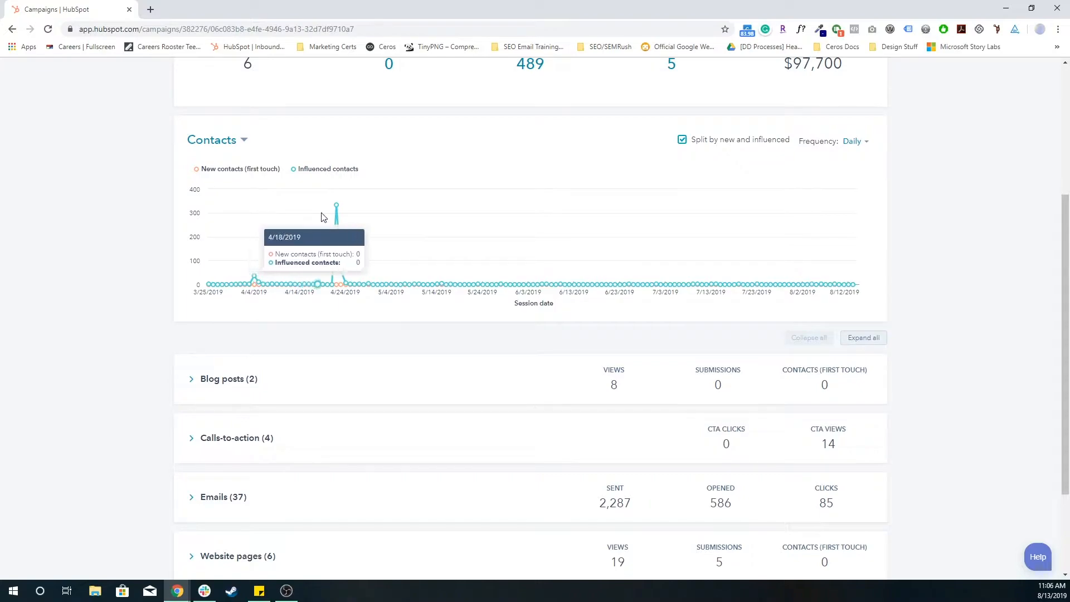
{"action": "mouse_move", "coordinate": [418, 219]}
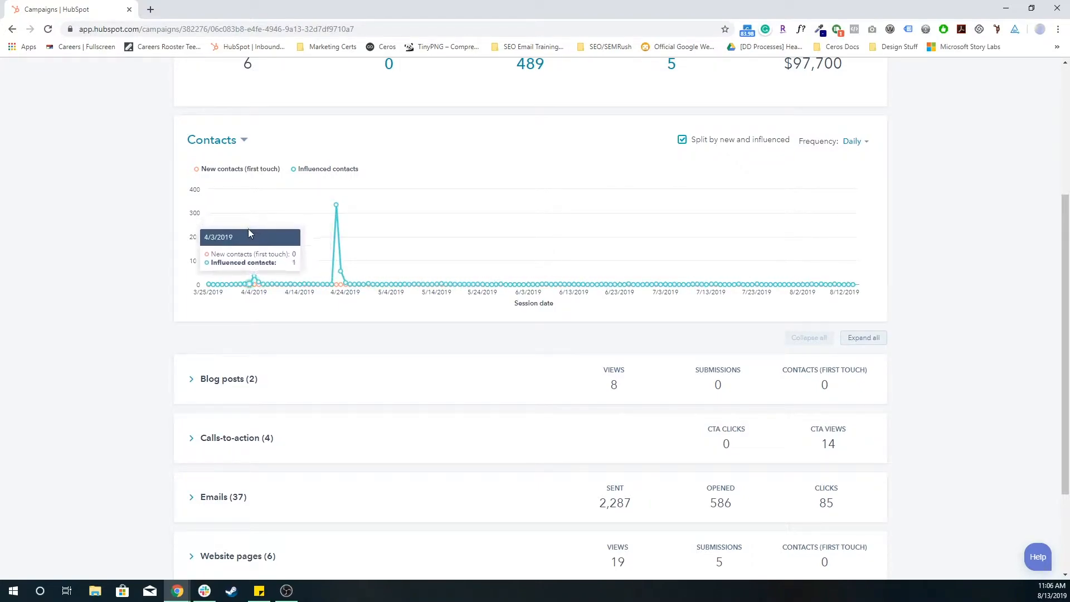
{"action": "mouse_move", "coordinate": [254, 284]}
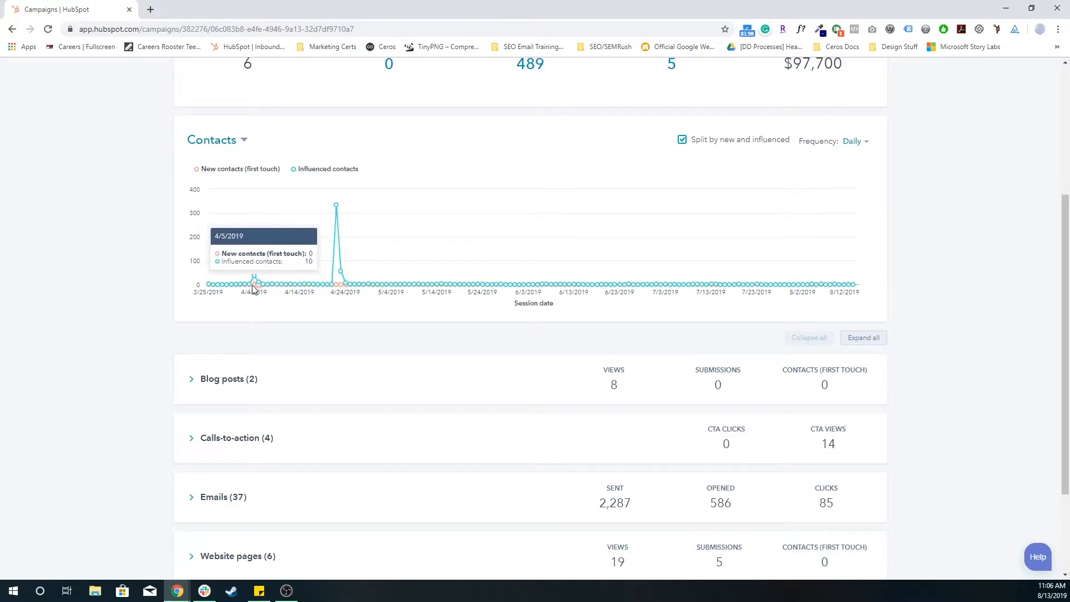
{"action": "mouse_move", "coordinate": [335, 204]}
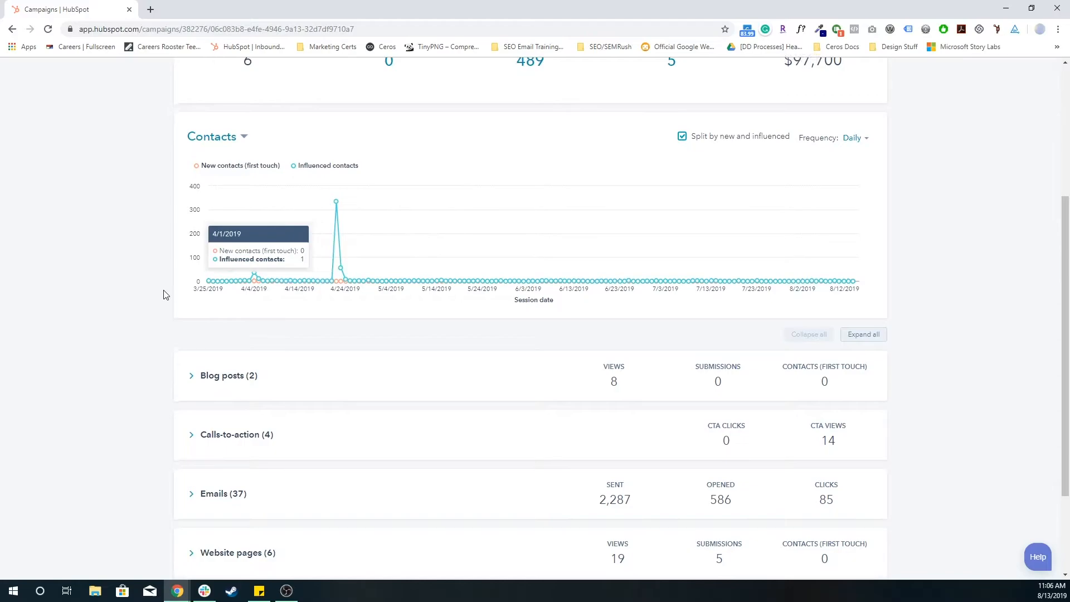
- Expand the Blog posts and Calls-to-action breakdowns and scroll through the per-asset tables
{"action": "left_click", "coordinate": [221, 375]}
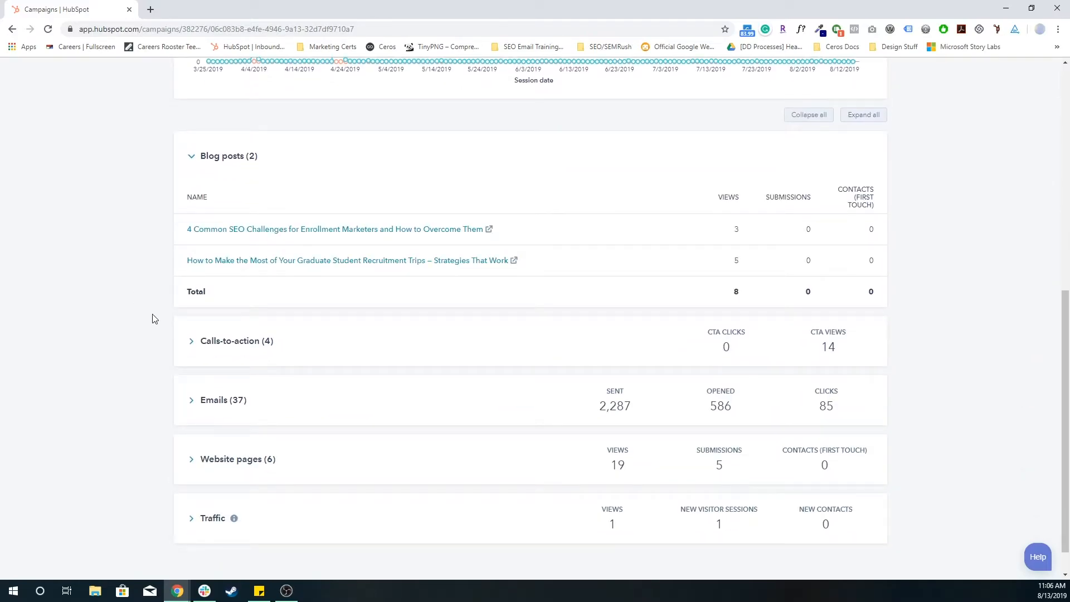
{"action": "left_click", "coordinate": [192, 340]}
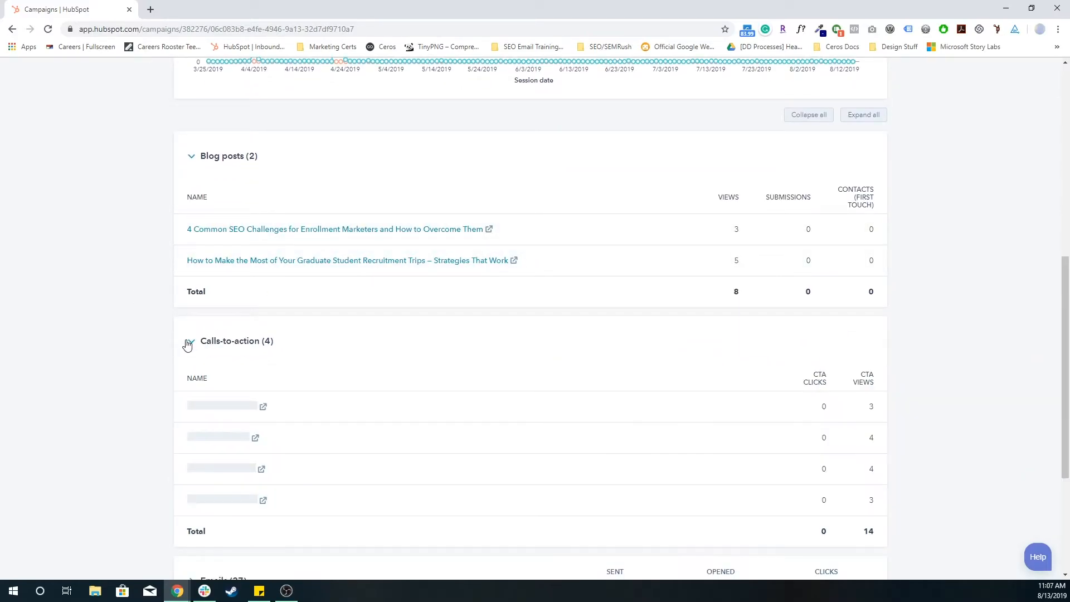
{"action": "scroll", "scroll_direction": "down", "scroll_amount": 3}
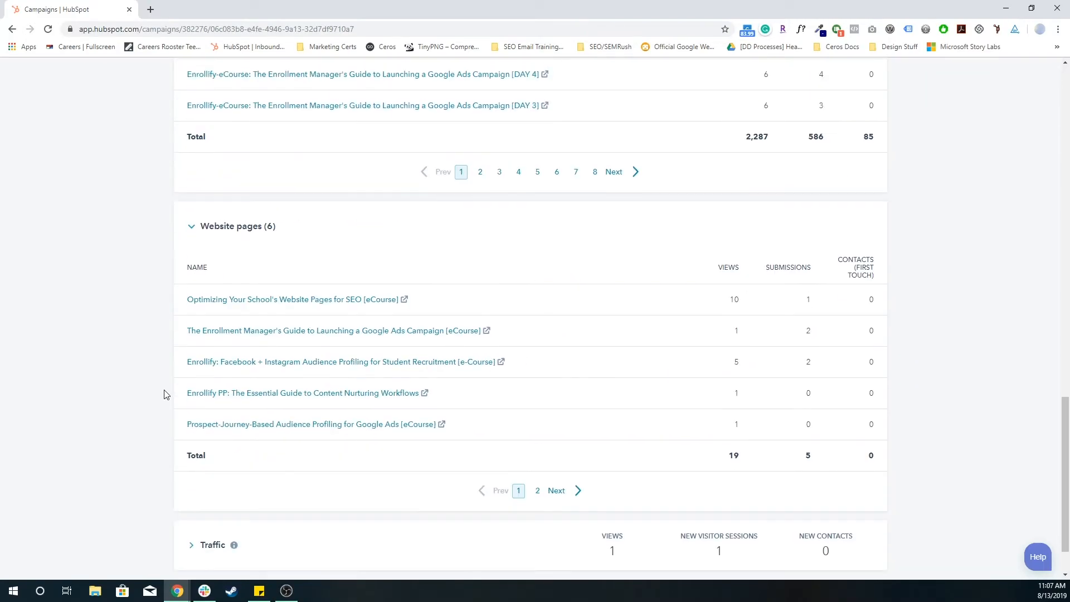
{"action": "scroll", "scroll_direction": "up", "scroll_amount": 3}
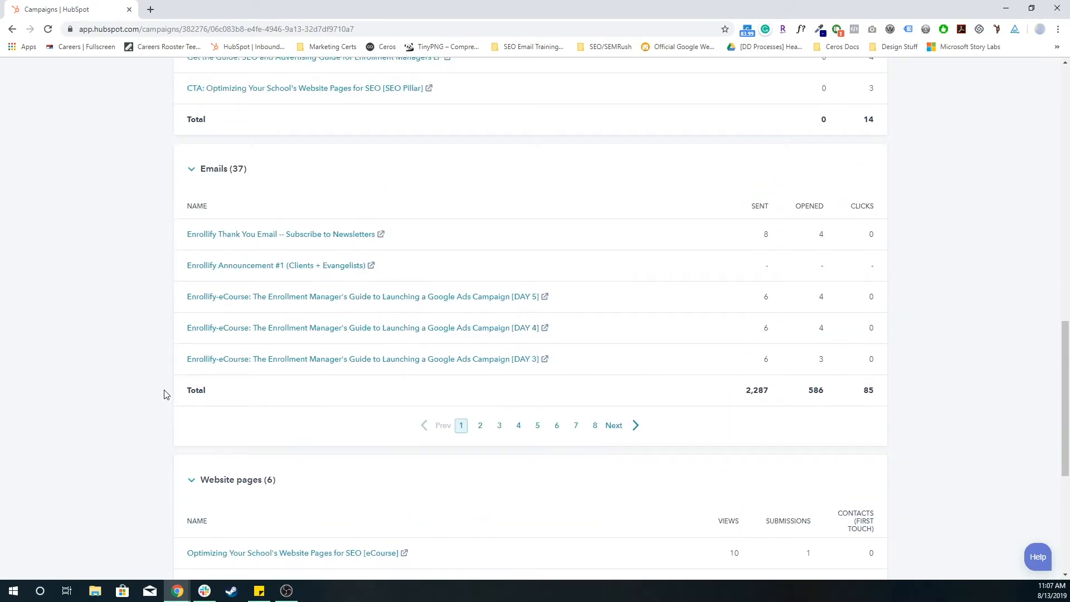
{"action": "scroll", "scroll_direction": "up", "scroll_amount": 3}
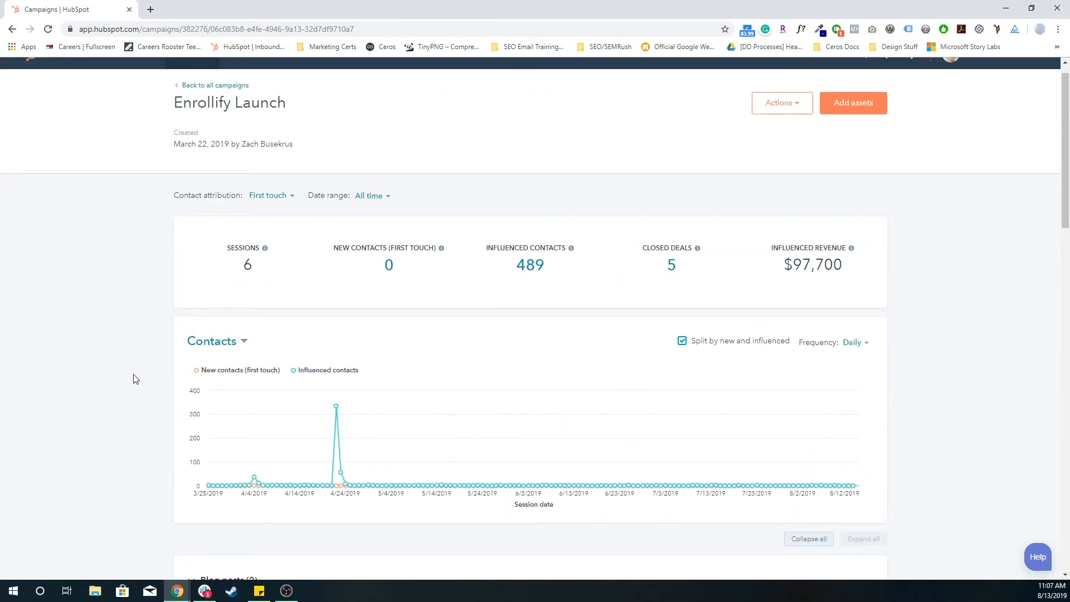